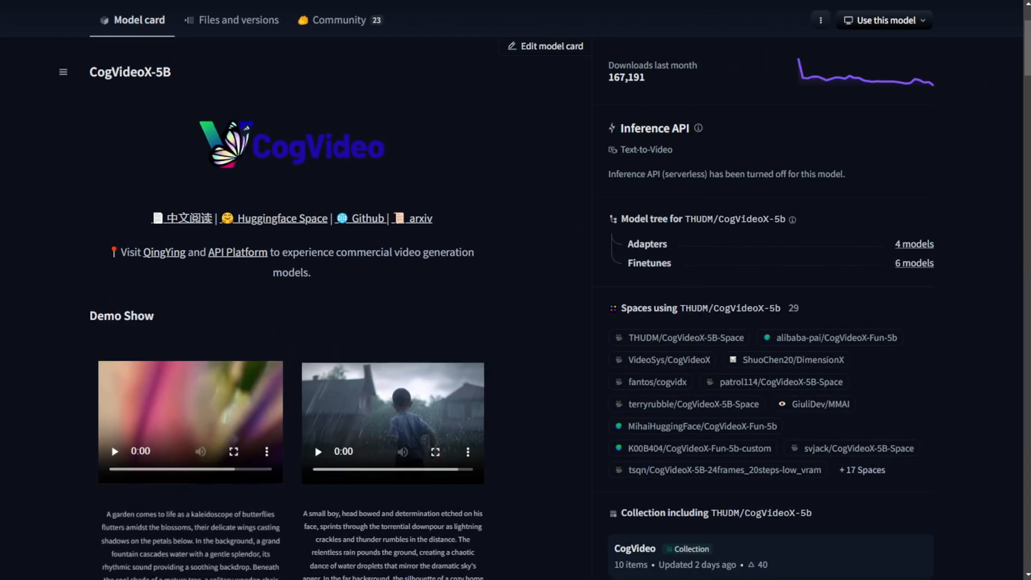
# Scroll the CogVideoX nodes README down to its WORK IN PROGRESS section
pyautogui.scroll(3)
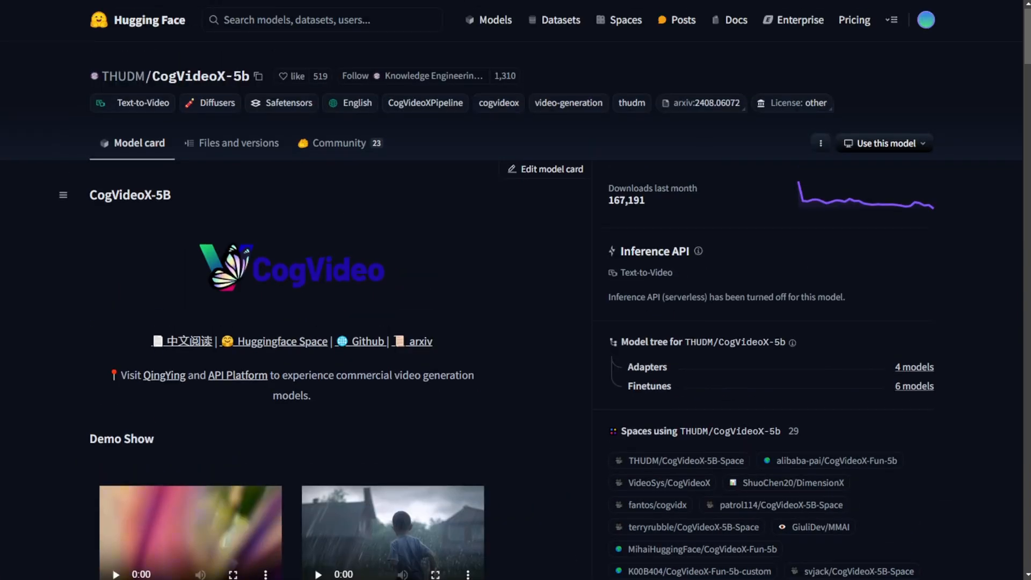
pyautogui.scroll(-3)
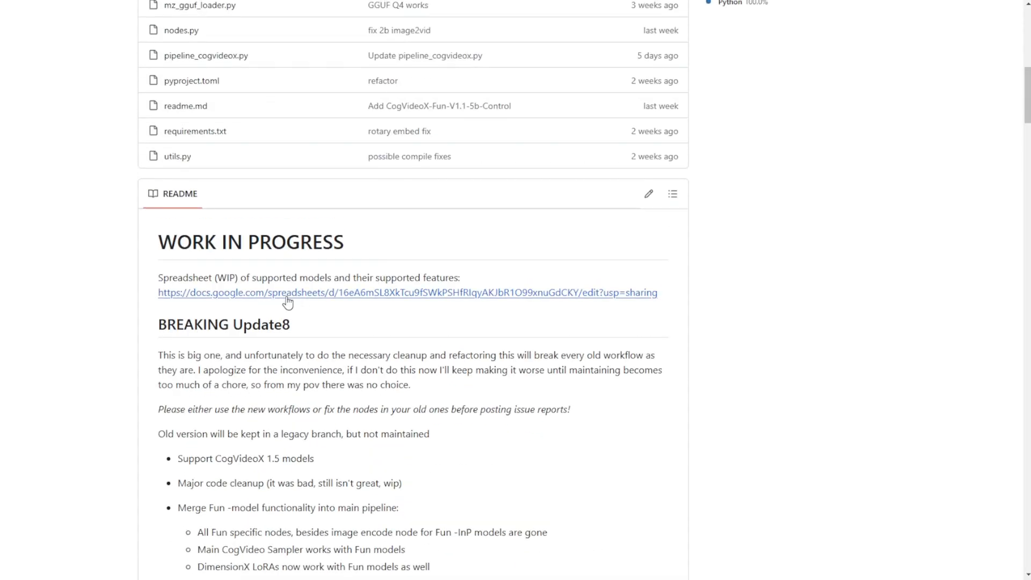
pyautogui.moveTo(174, 291)
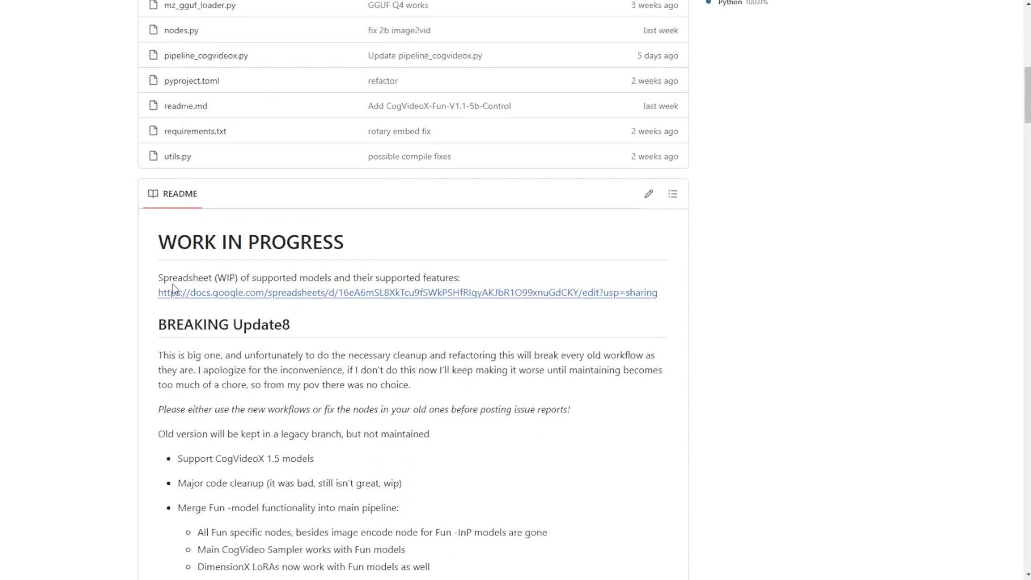
# Follow the docs.google.com link to the spreadsheet of supported CogVideoX models and LoRAs
pyautogui.click(408, 292)
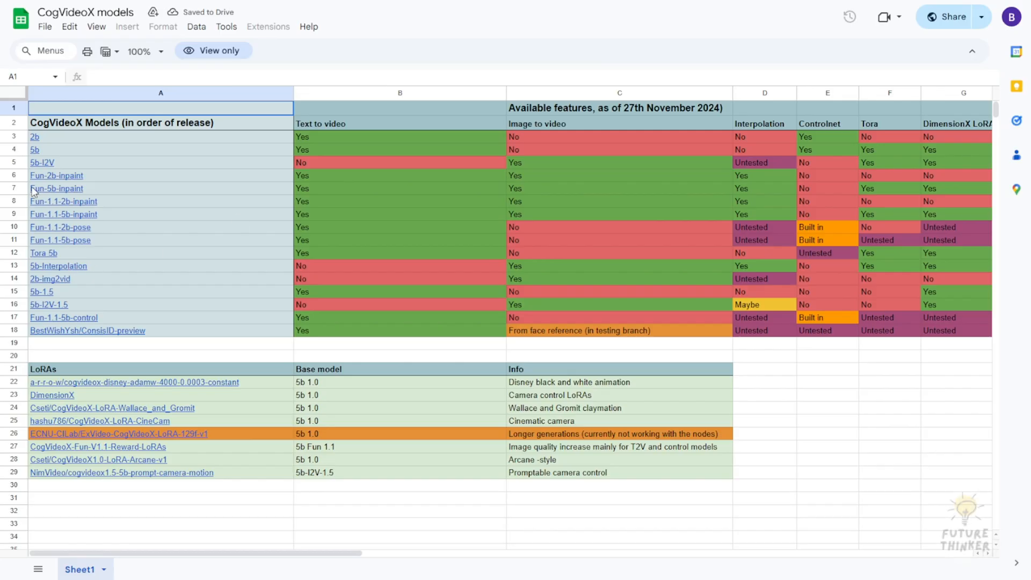
pyautogui.moveTo(34, 149)
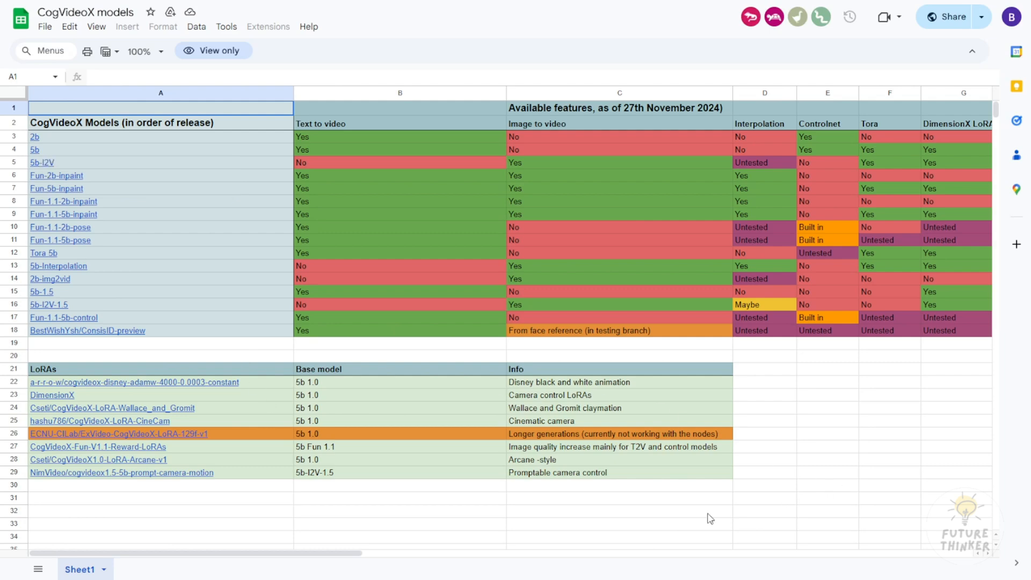
pyautogui.moveTo(452, 546)
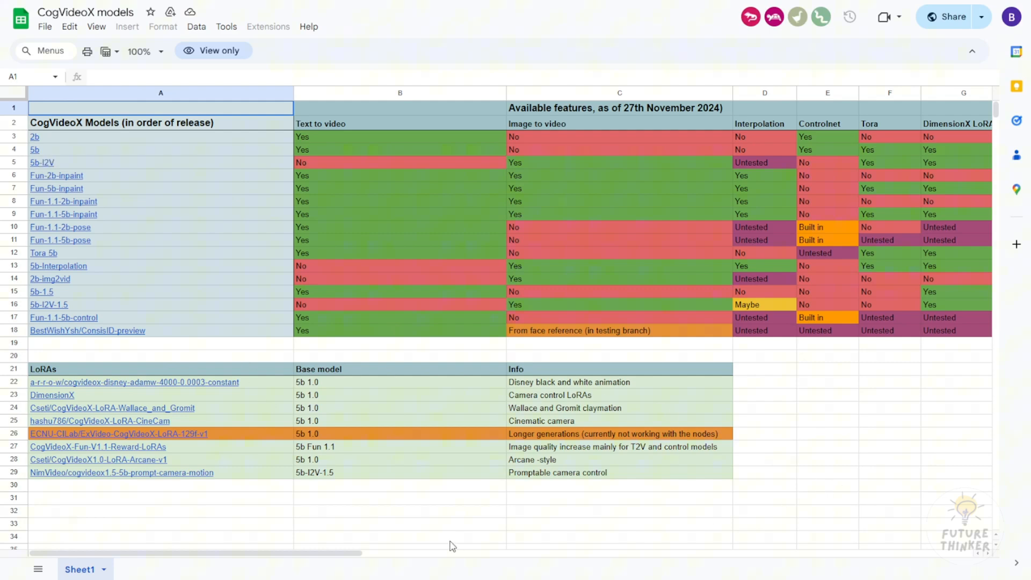
pyautogui.moveTo(312, 195)
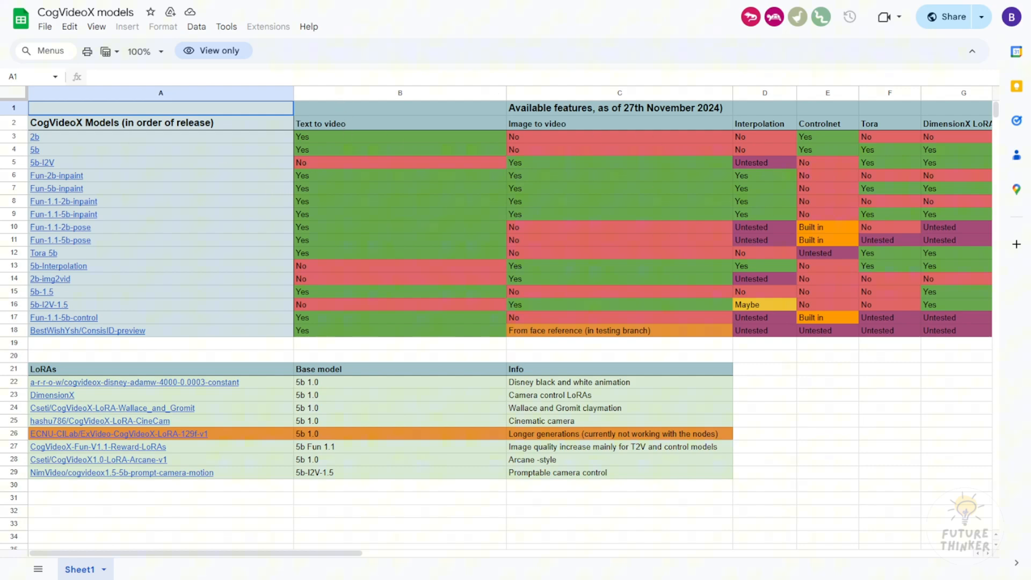
pyautogui.moveTo(35, 149)
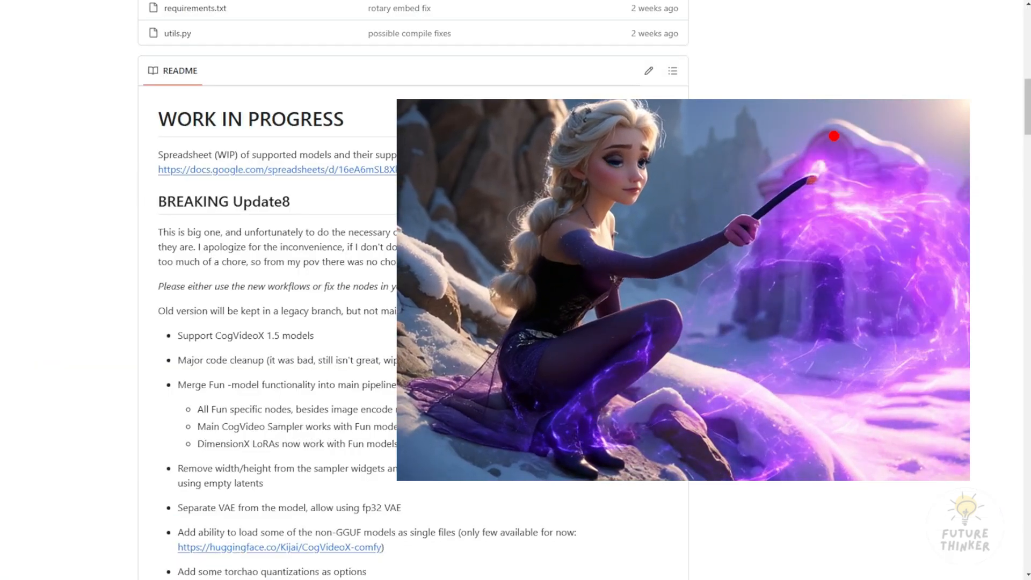
# Read through the README's BREAKING Update8 and Update7 change notes
pyautogui.scroll(-3)
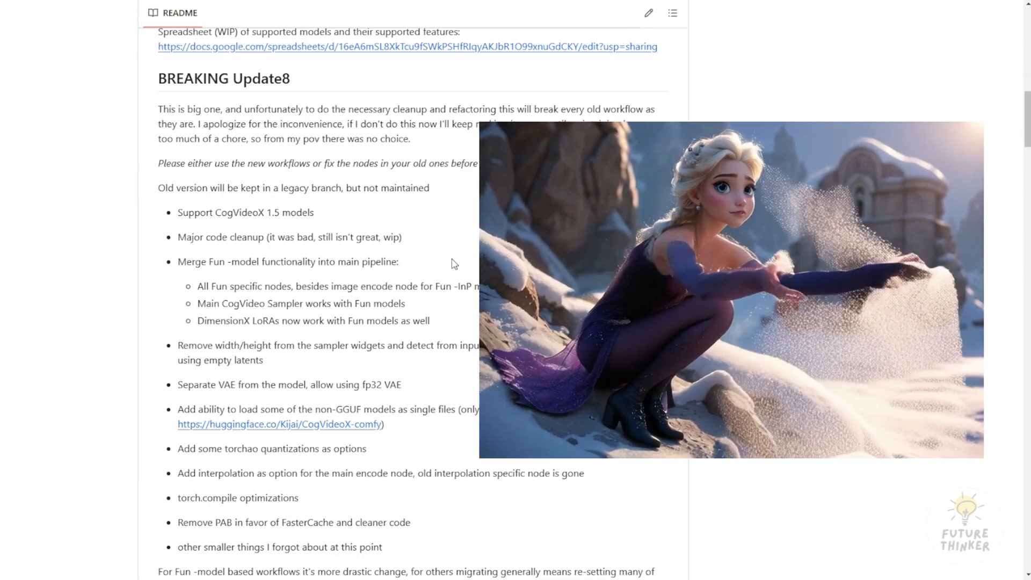
pyautogui.scroll(-3)
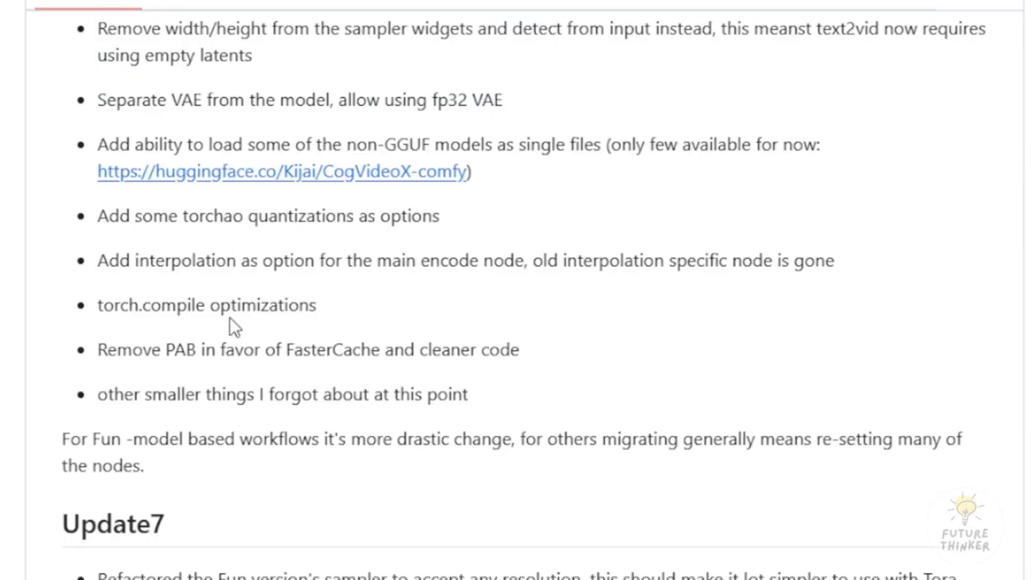
pyautogui.scroll(3)
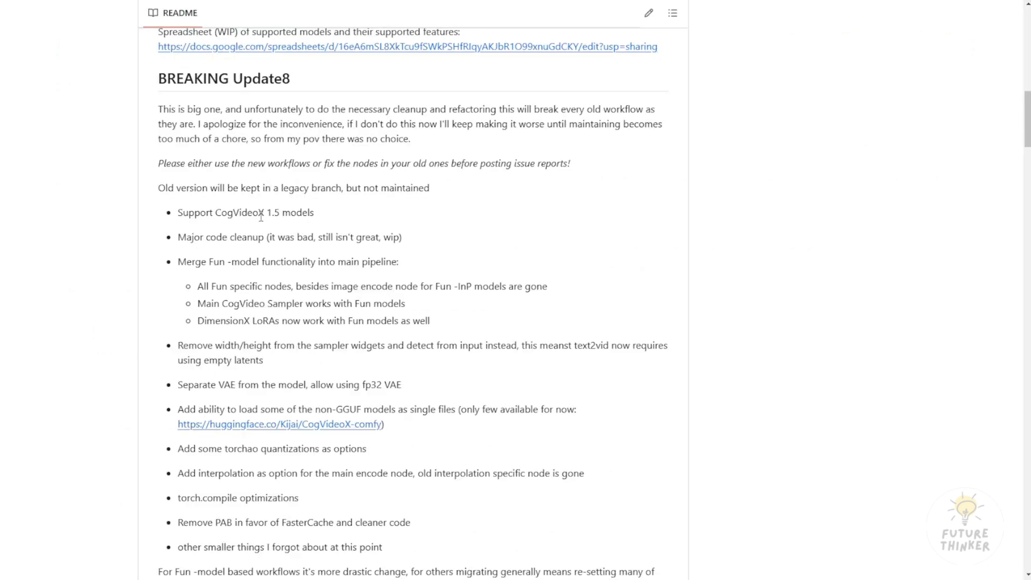
pyautogui.scroll(-3)
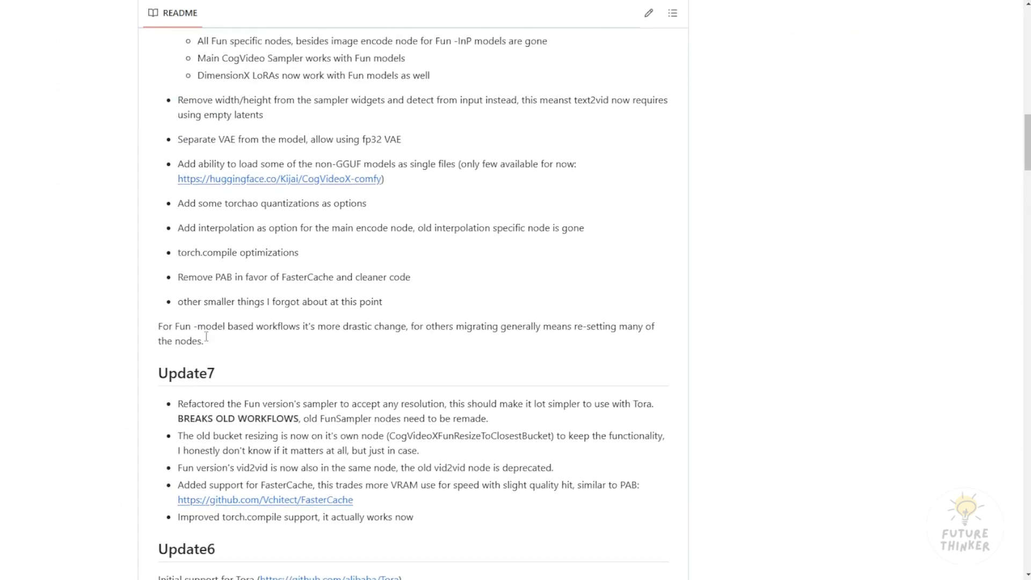
pyautogui.scroll(3)
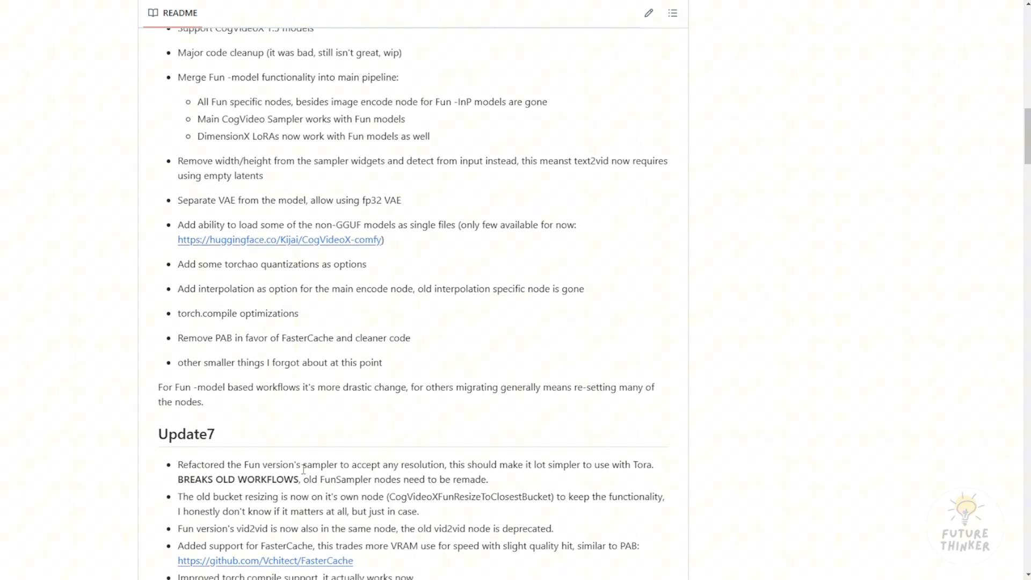
pyautogui.scroll(3)
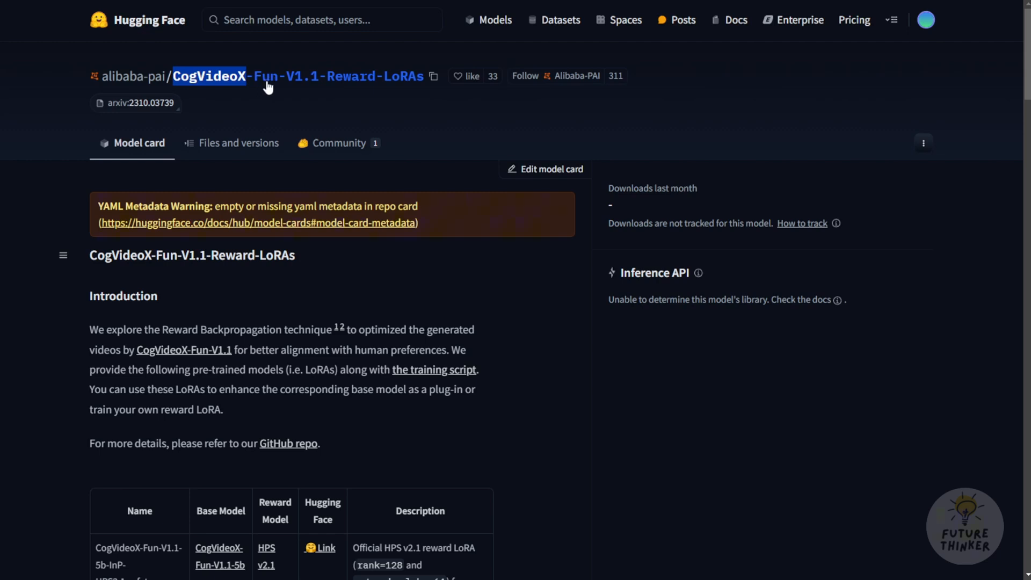
pyautogui.moveTo(322, 88)
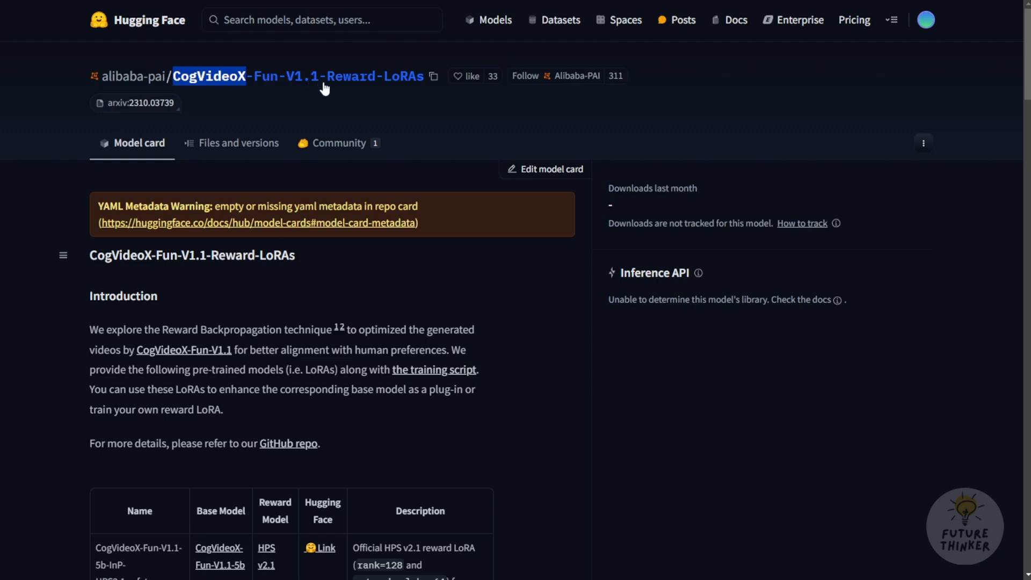
pyautogui.moveTo(403, 87)
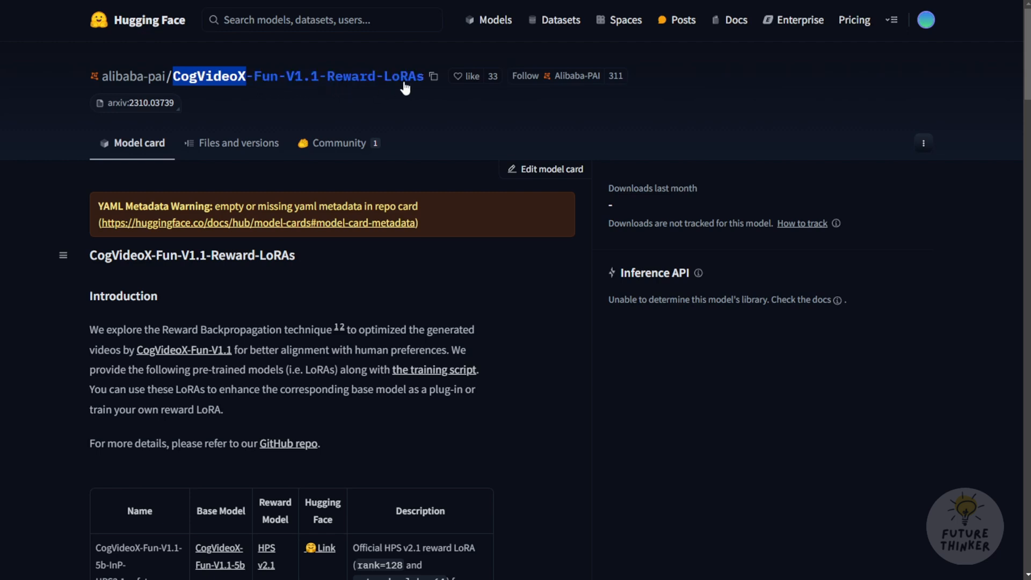
pyautogui.click(578, 75)
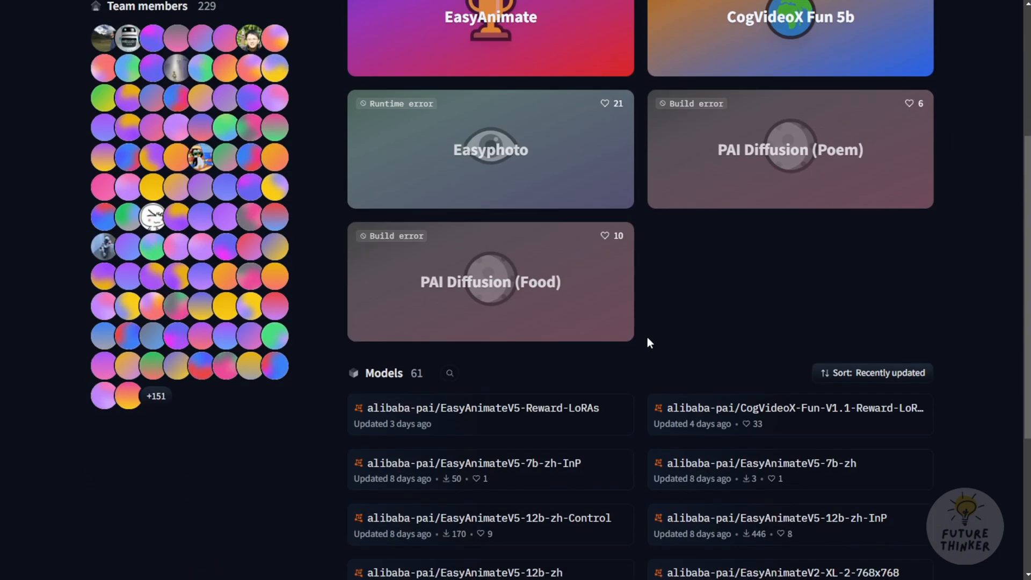
pyautogui.scroll(-3)
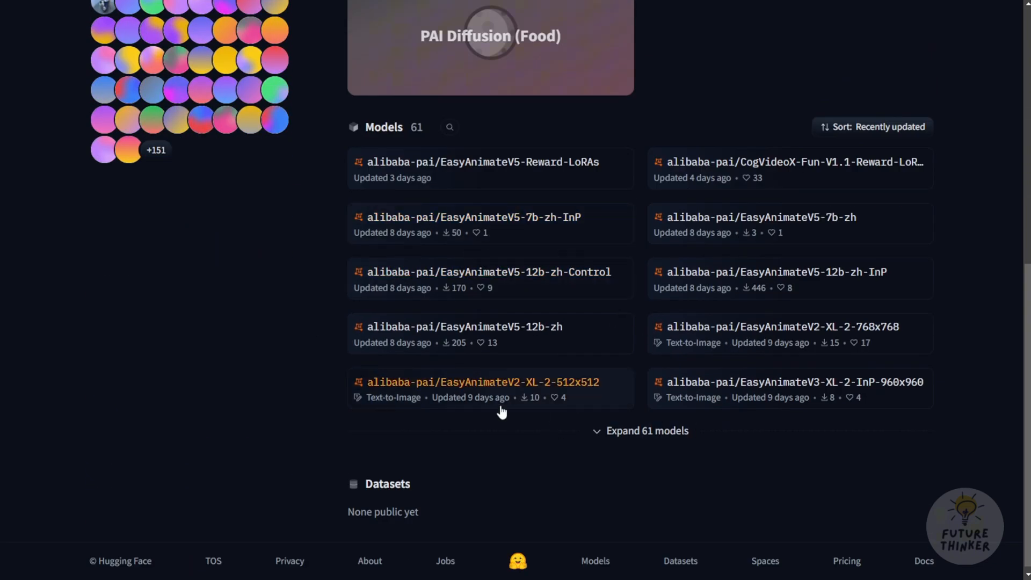
pyautogui.moveTo(674, 452)
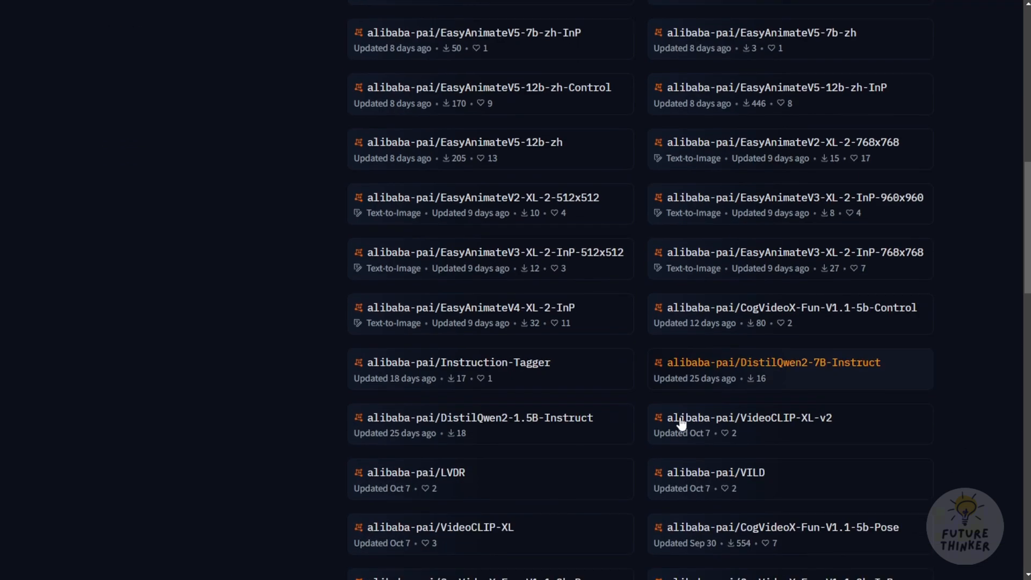
pyautogui.scroll(-3)
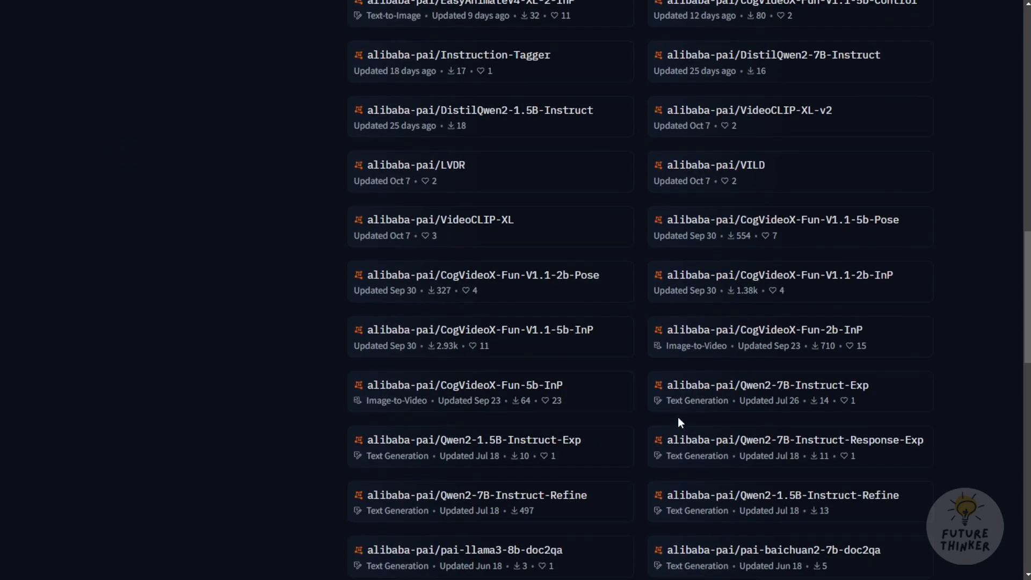
pyautogui.scroll(-3)
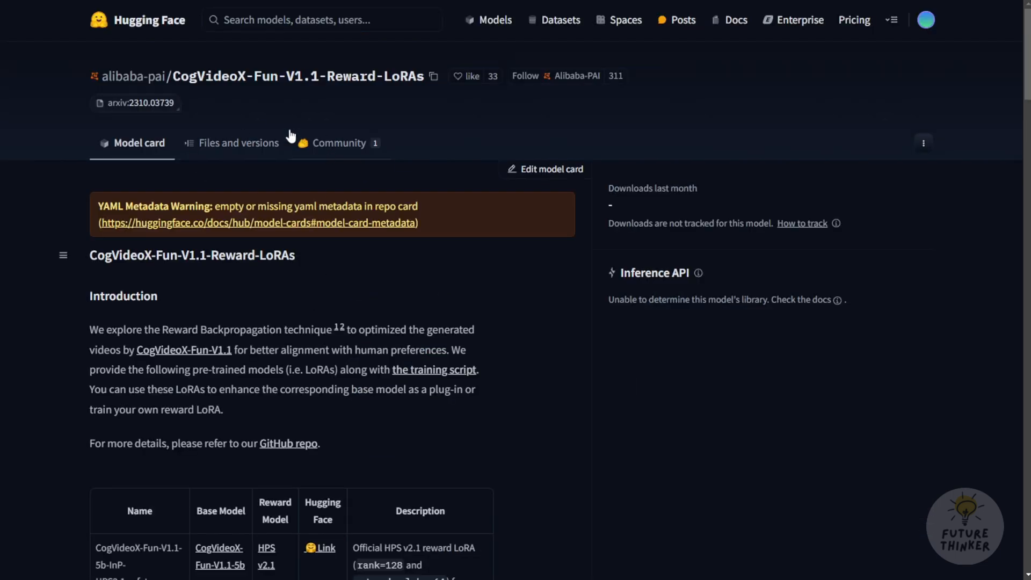
pyautogui.moveTo(244, 158)
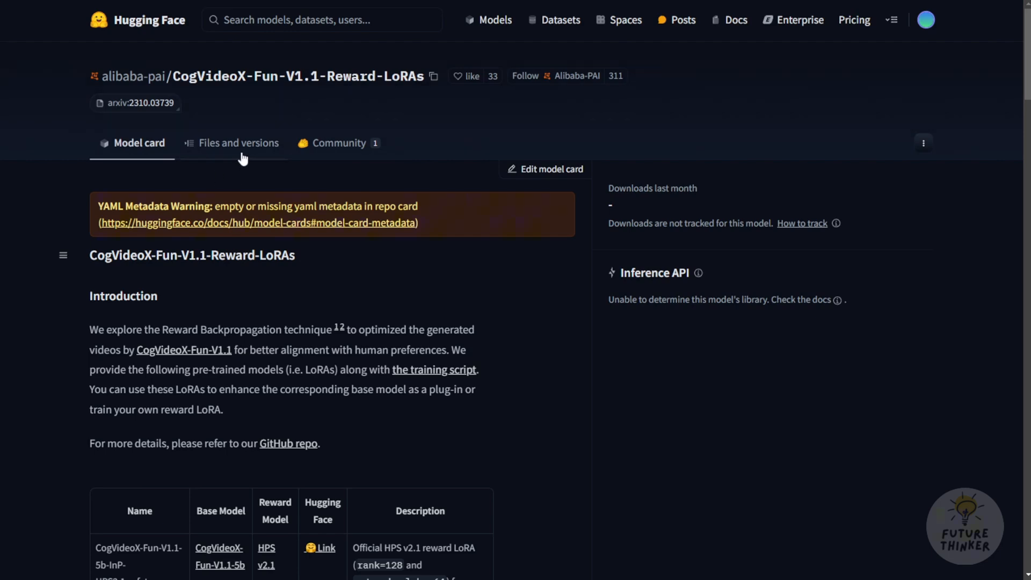
pyautogui.moveTo(232, 153)
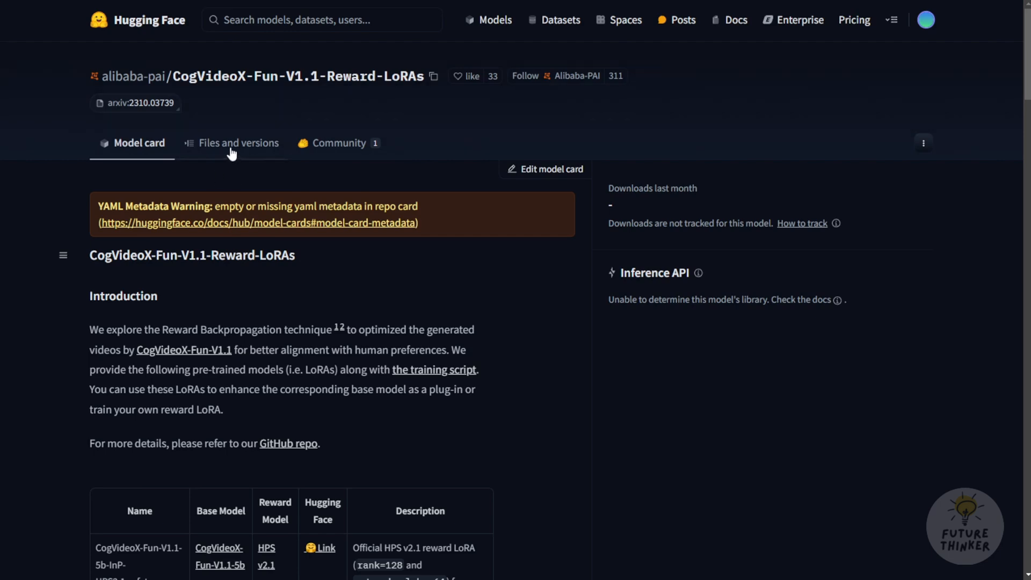
# Show the Reward-LoRAs repo files, then its model card description
pyautogui.click(239, 143)
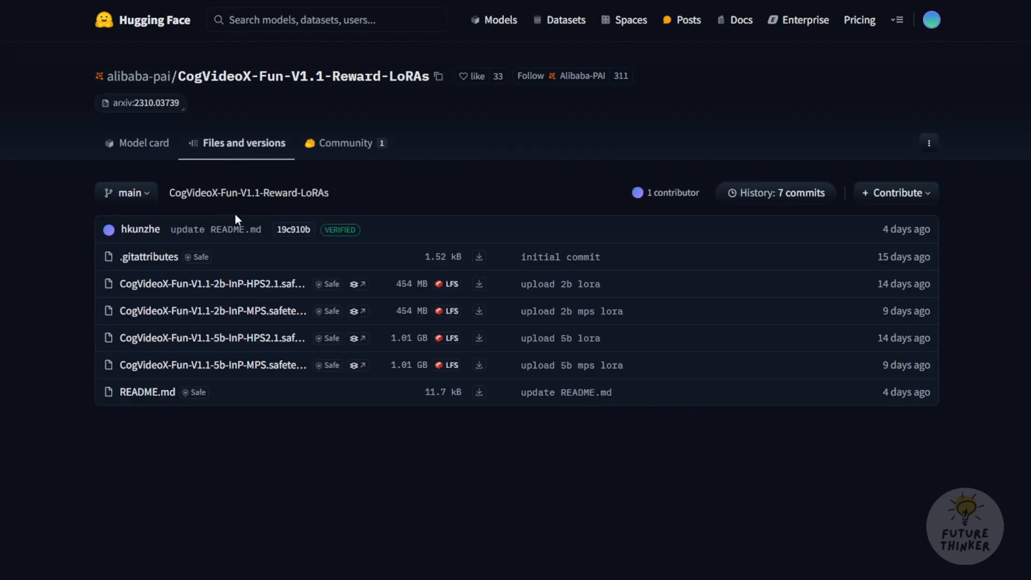
pyautogui.moveTo(241, 421)
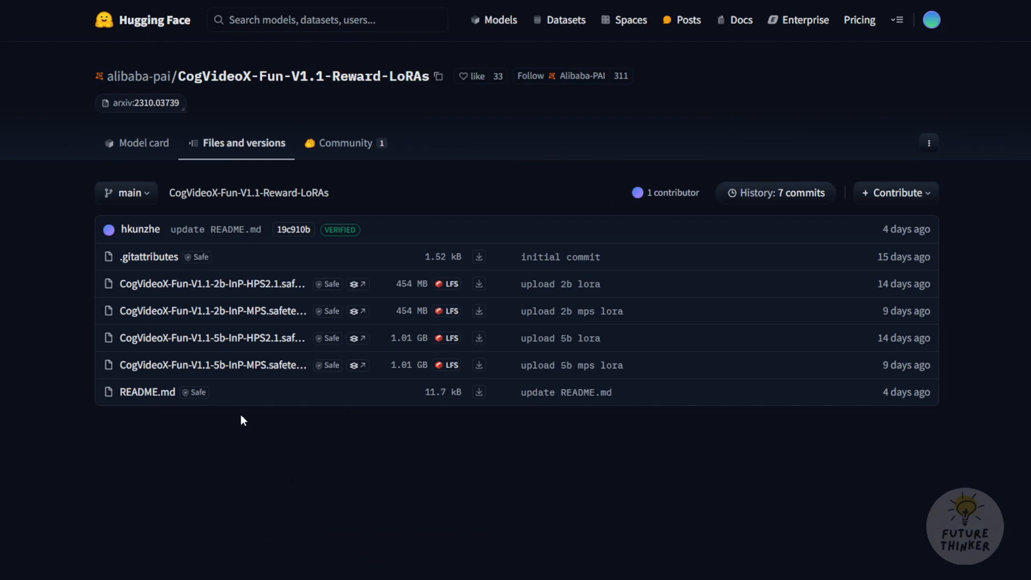
pyautogui.click(139, 143)
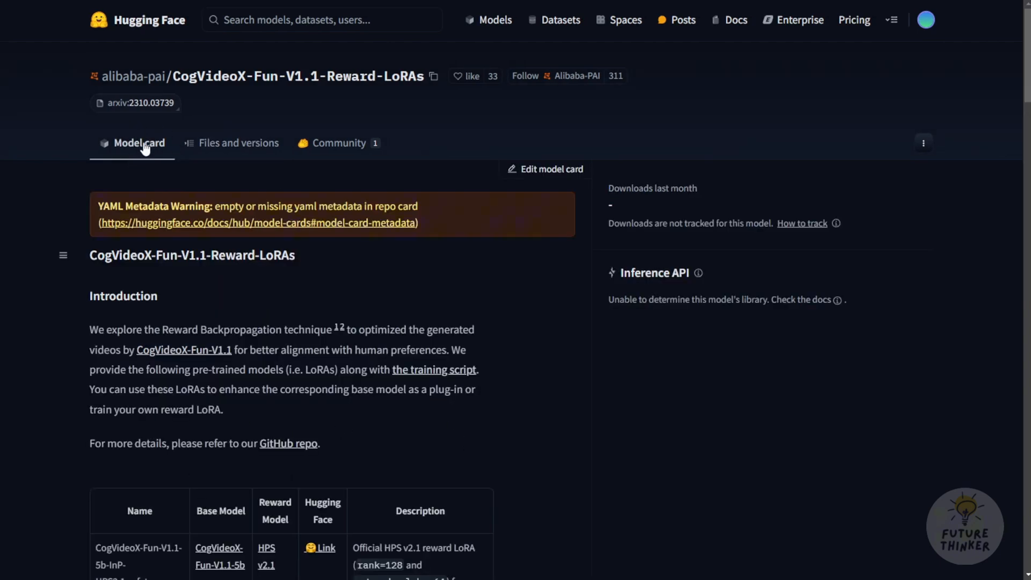
pyautogui.scroll(-3)
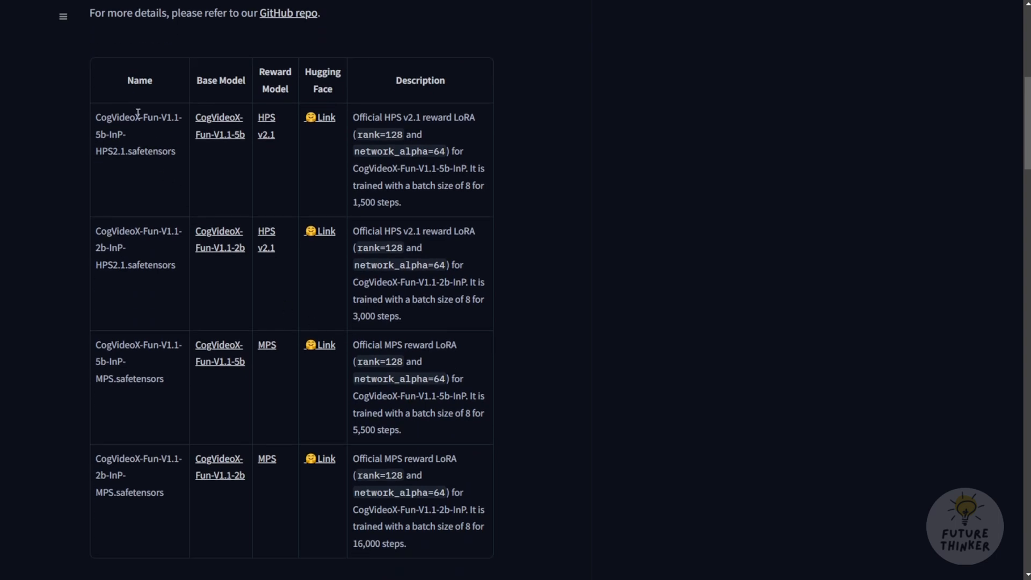
pyautogui.moveTo(310, 309)
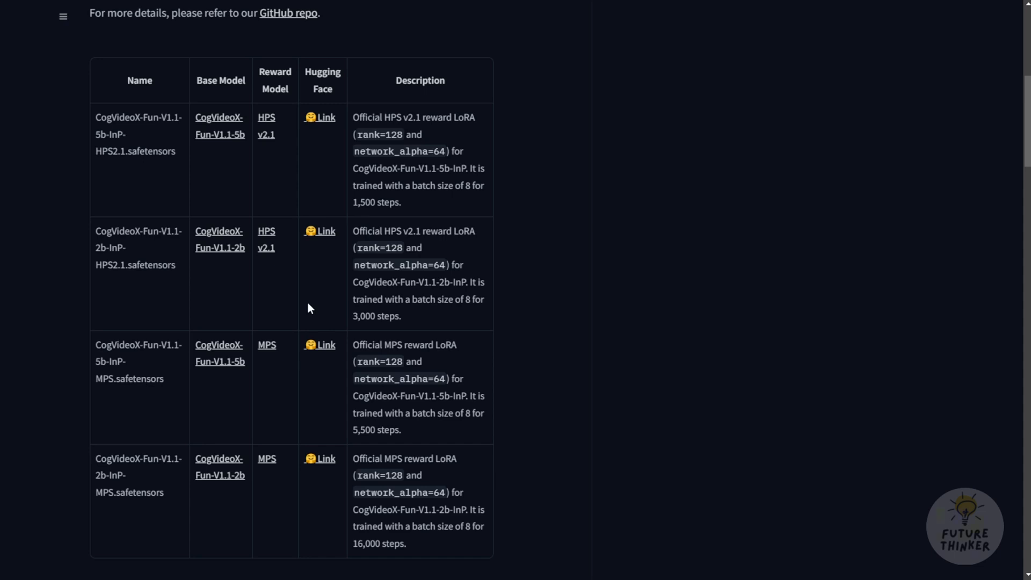
pyautogui.moveTo(298, 178)
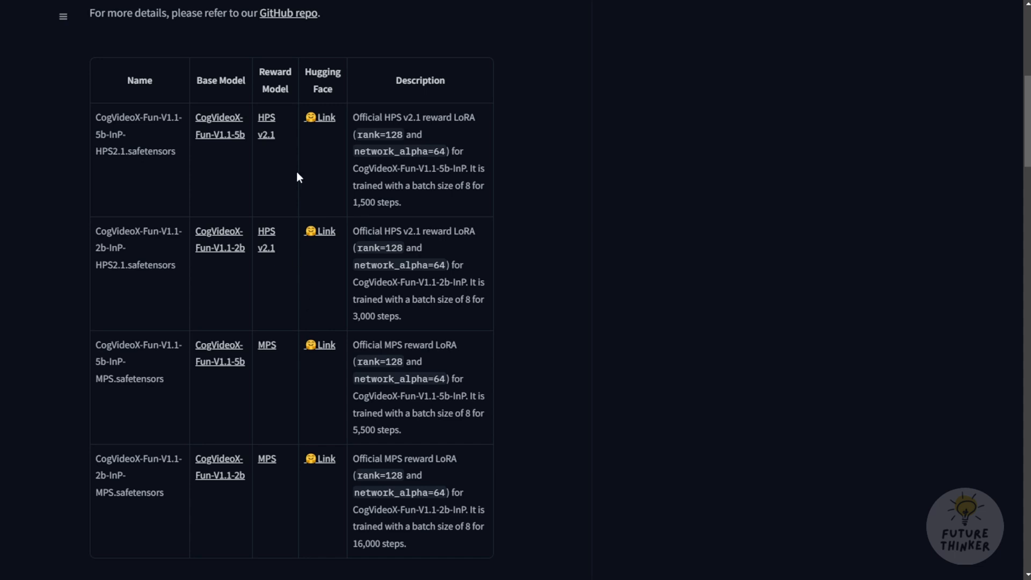
pyautogui.moveTo(134, 139)
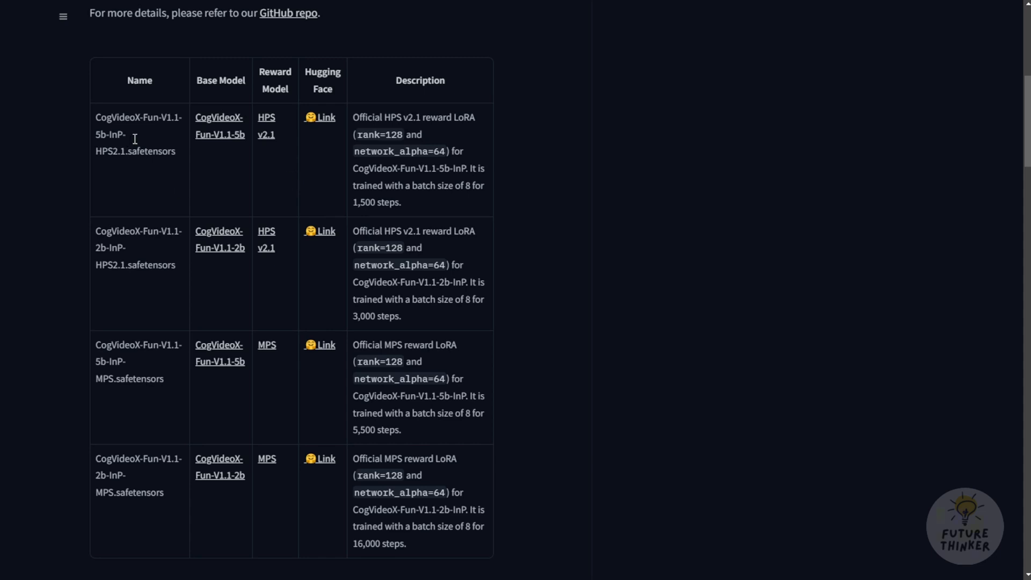
pyautogui.moveTo(170, 178)
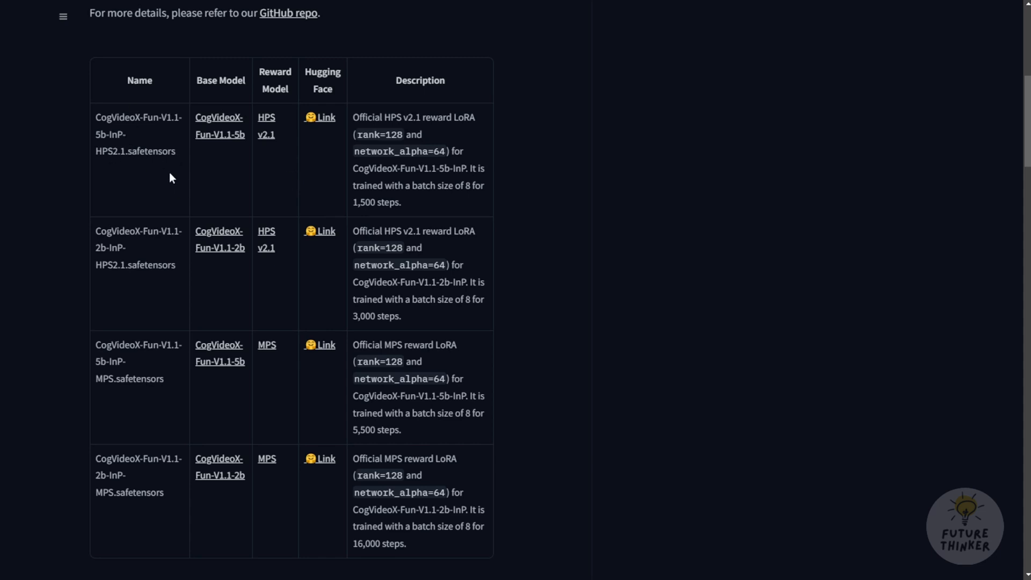
pyautogui.moveTo(230, 304)
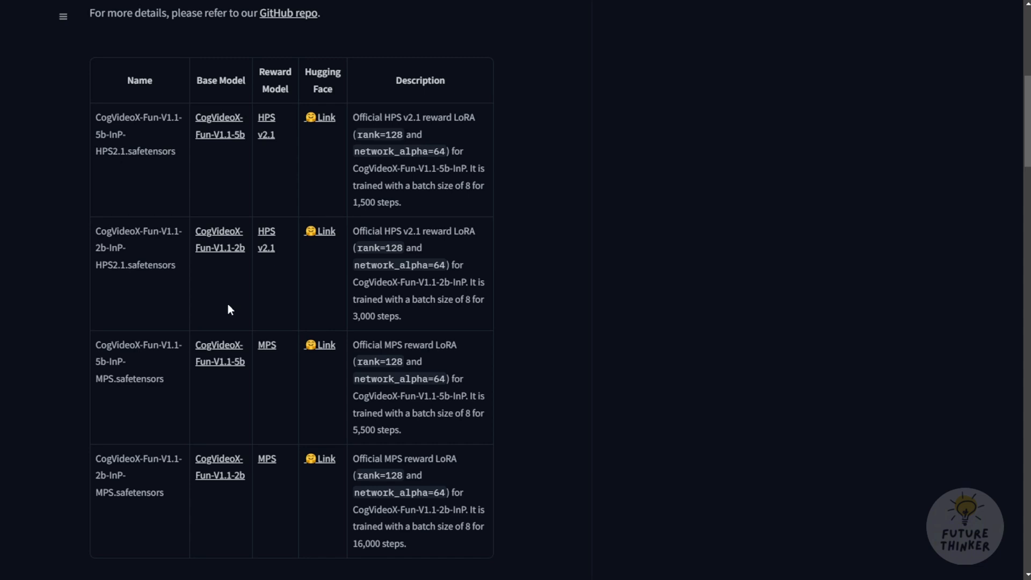
pyautogui.moveTo(284, 309)
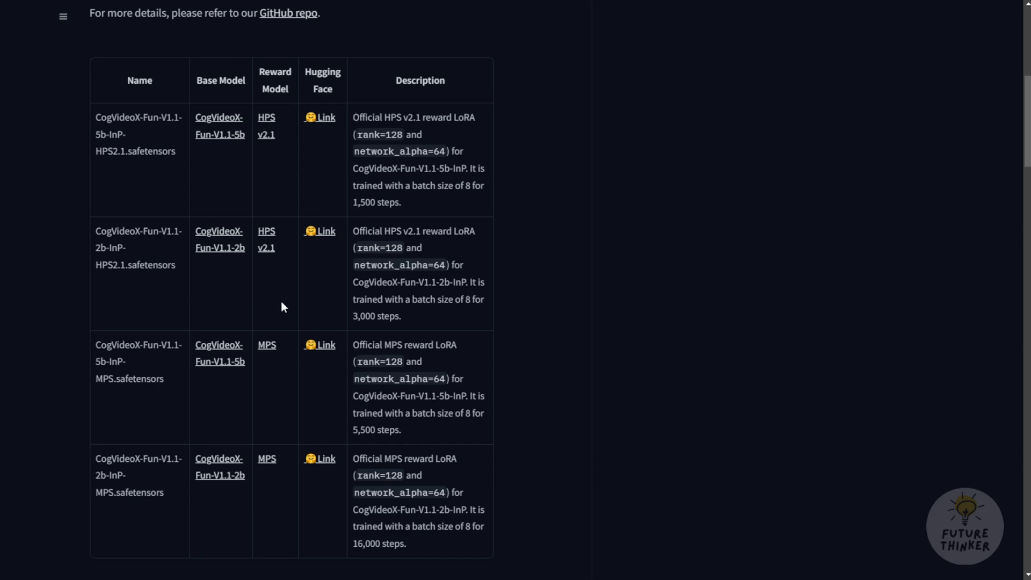
pyautogui.moveTo(235, 234)
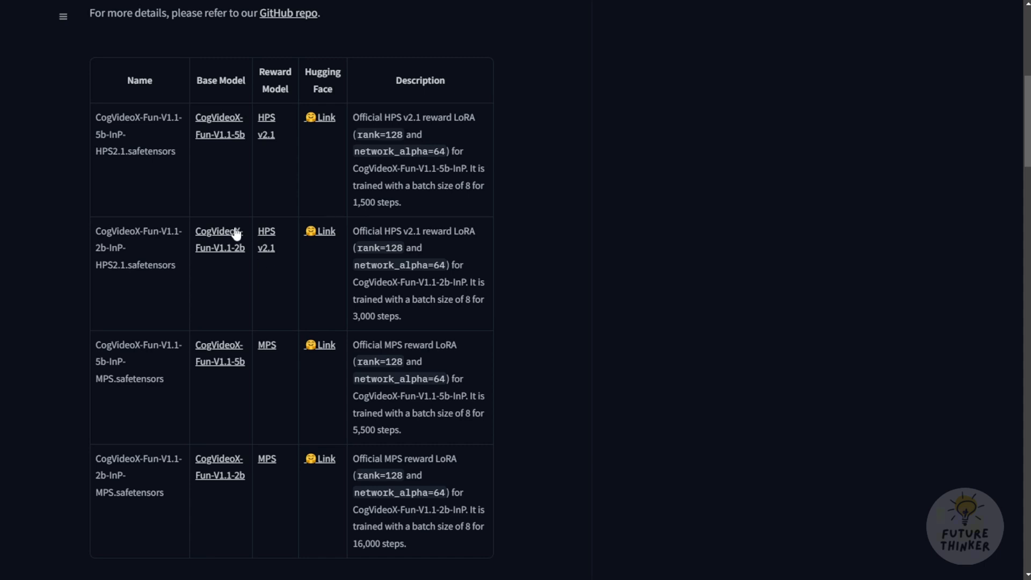
pyautogui.moveTo(286, 343)
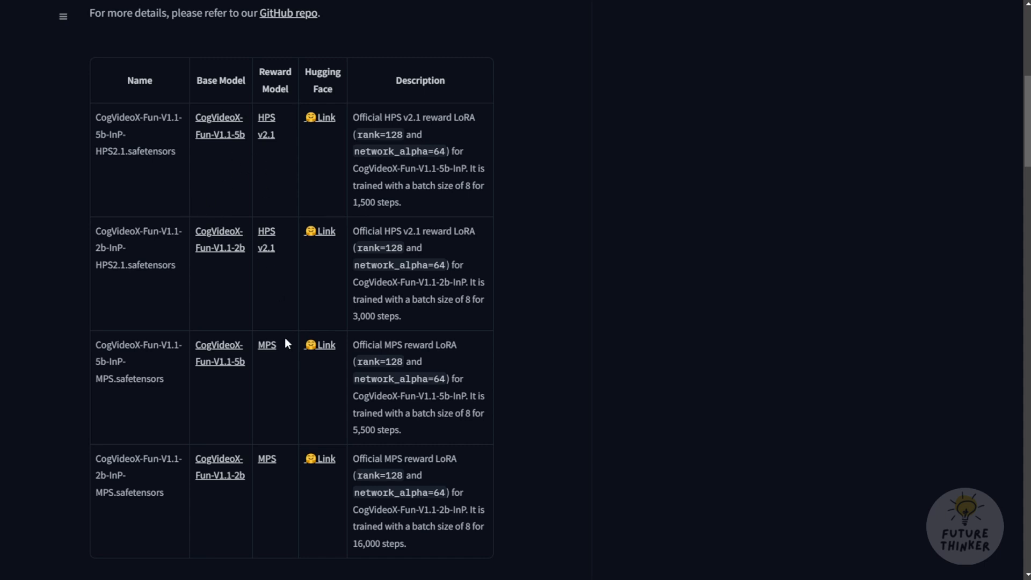
pyautogui.moveTo(280, 83)
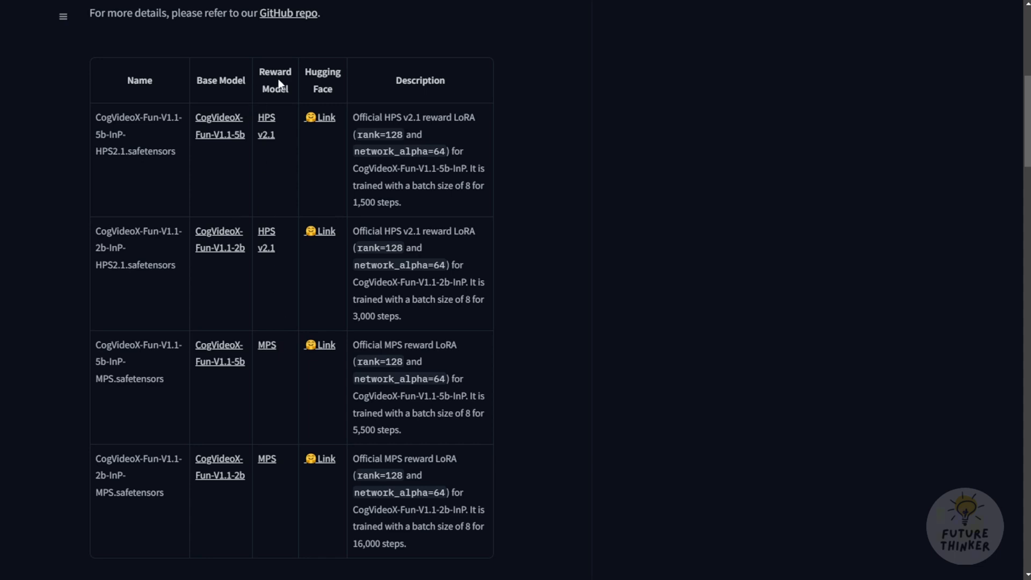
pyautogui.moveTo(95, 138)
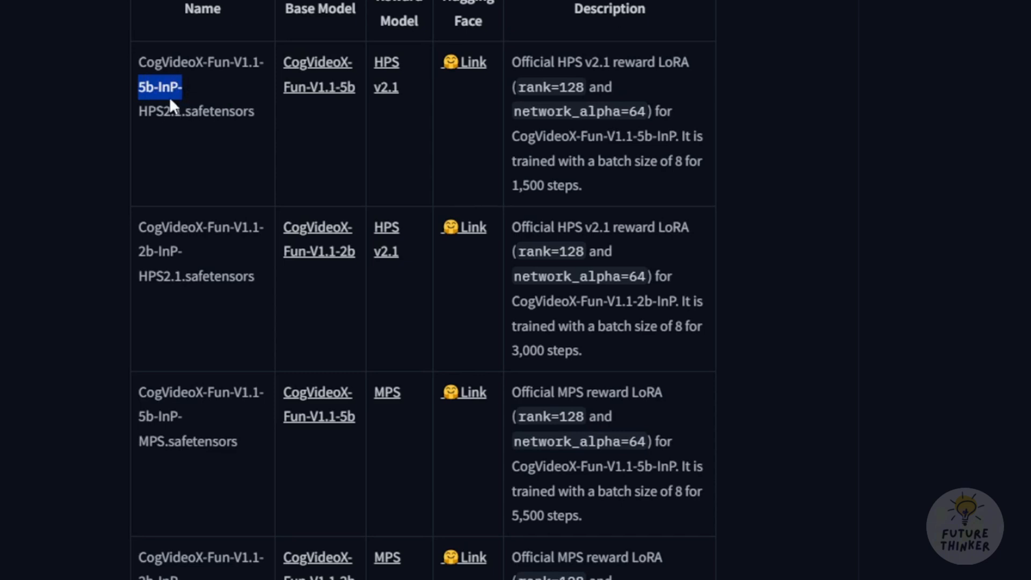
pyautogui.moveTo(118, 118)
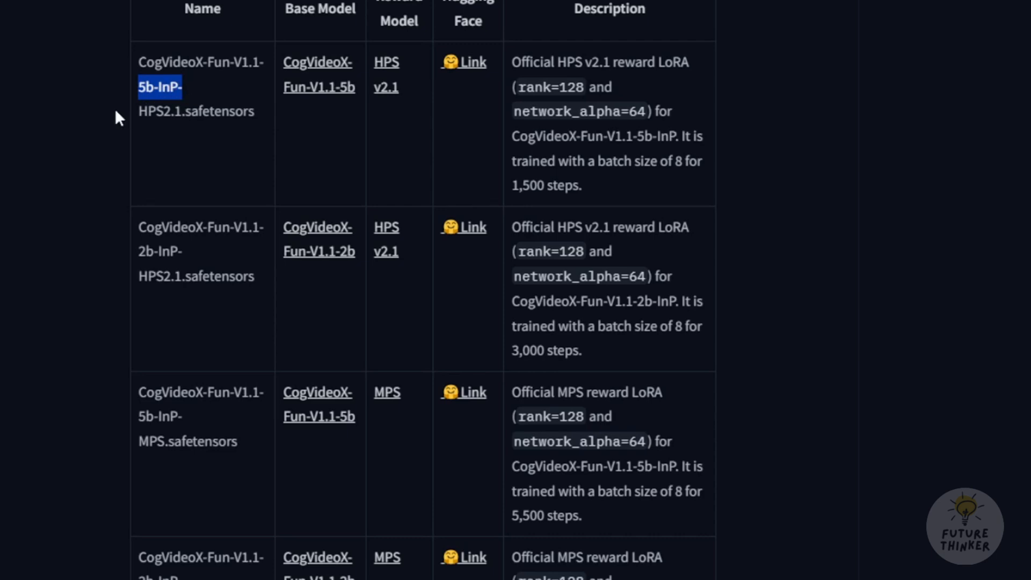
# Review the table of HPS and MPS reward LoRA files and follow on to the HPSv2 repository
pyautogui.scroll(-3)
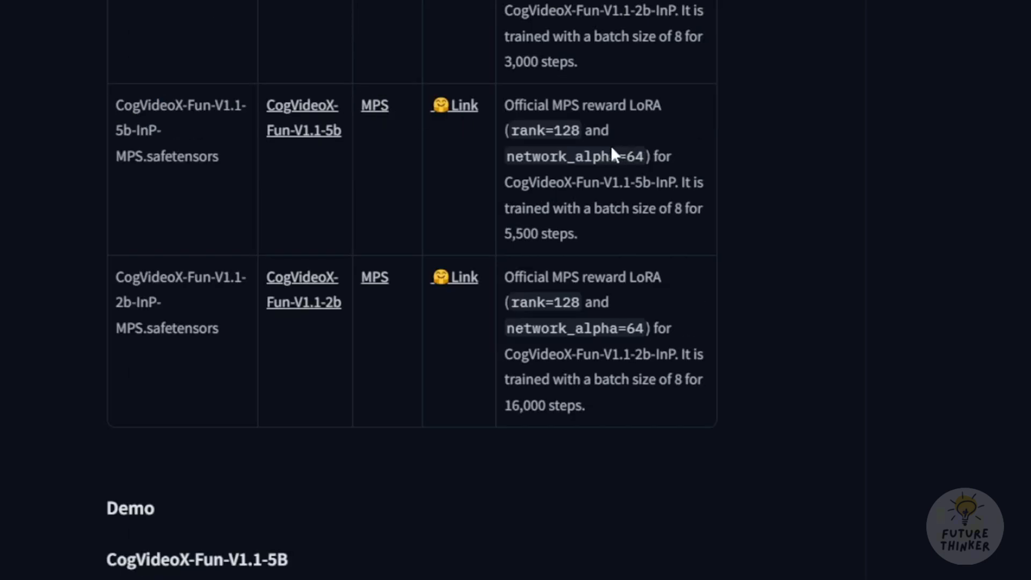
pyautogui.scroll(3)
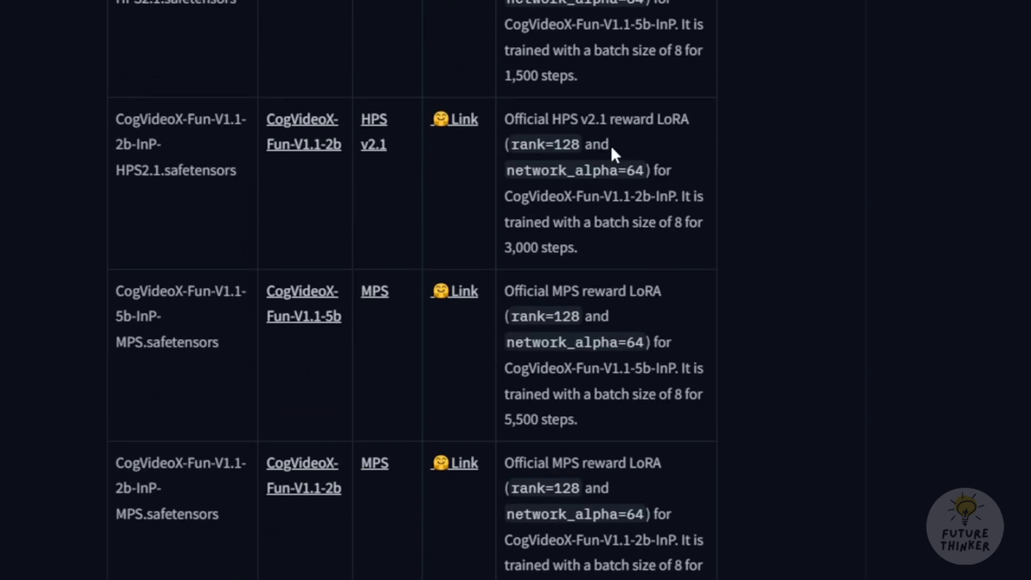
pyautogui.scroll(3)
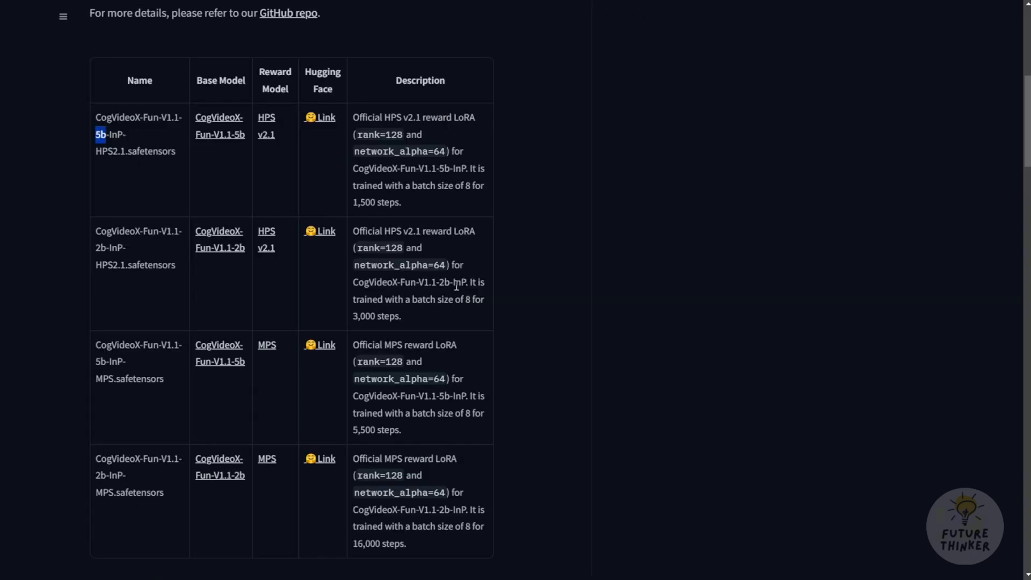
pyautogui.moveTo(371, 186)
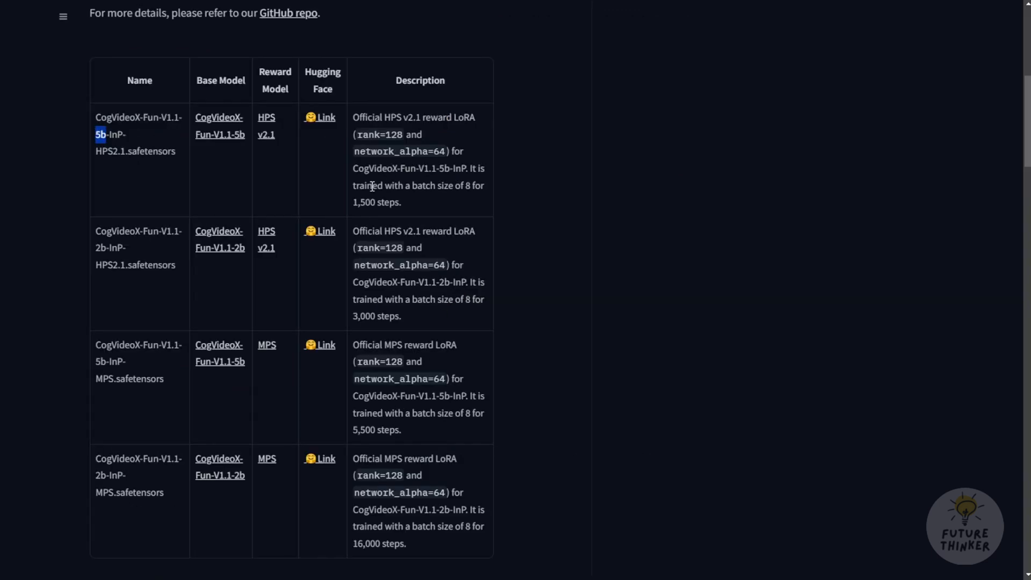
pyautogui.moveTo(265, 127)
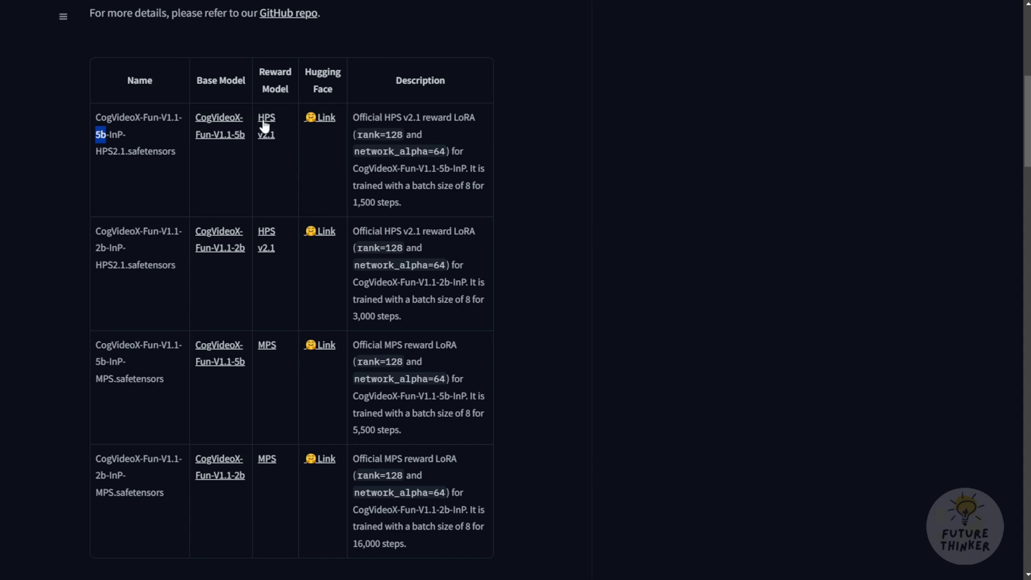
pyautogui.moveTo(406, 204)
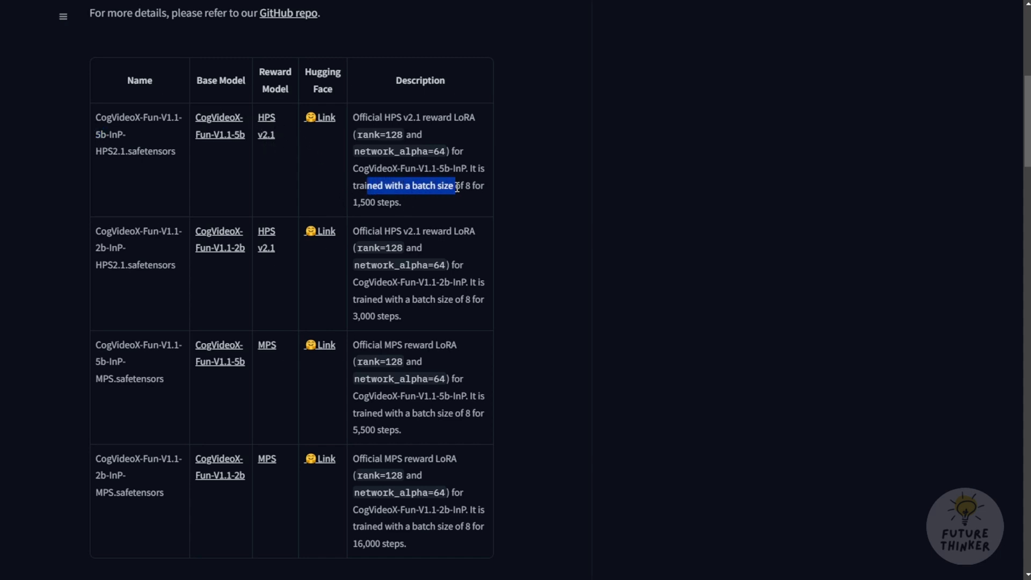
pyautogui.click(288, 13)
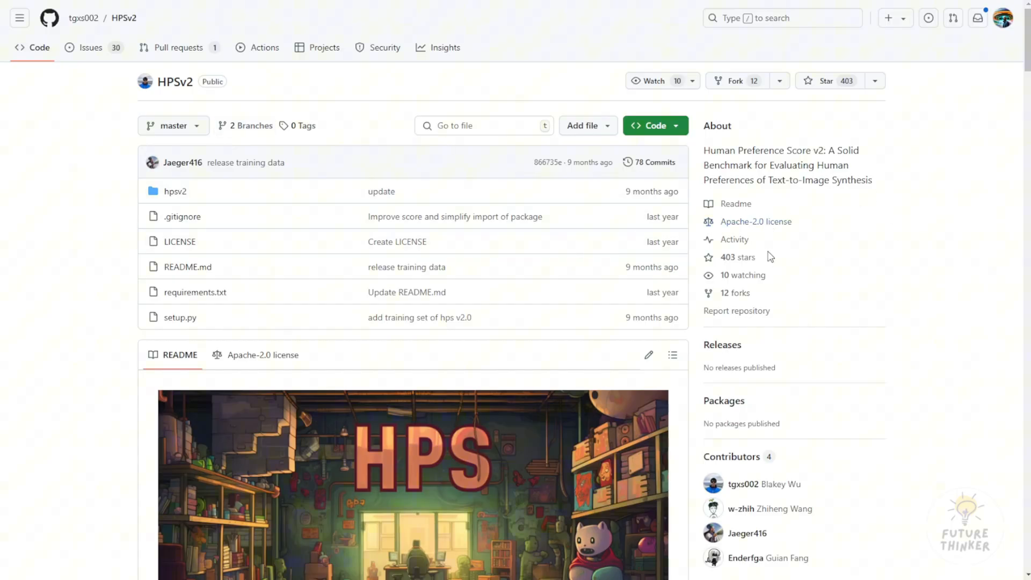
# Read the MPS 'Learning Multi-dimensional Human Preference' README and return to the Reward LoRAs table
pyautogui.scroll(-3)
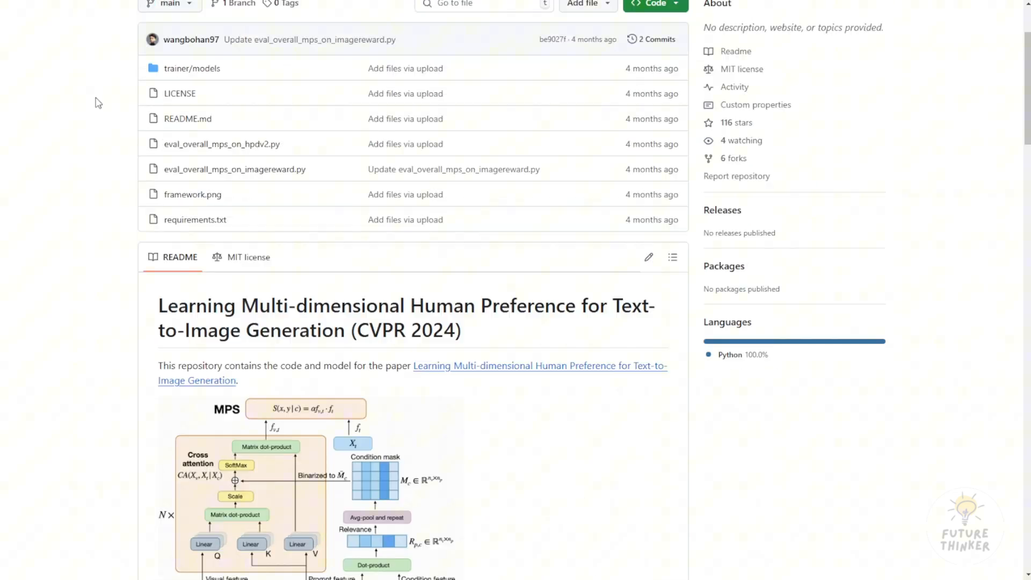
pyautogui.scroll(3)
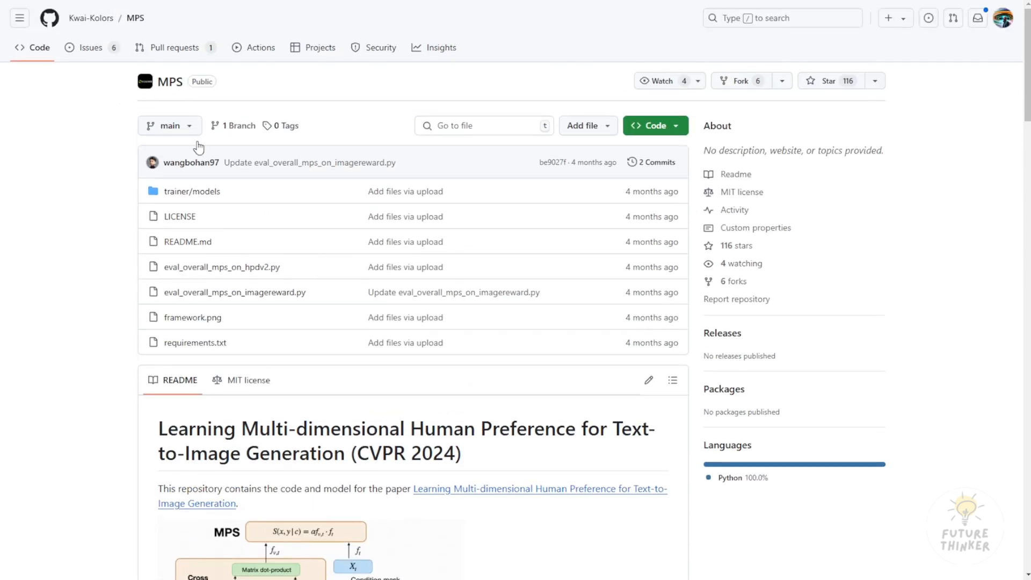
pyautogui.scroll(-3)
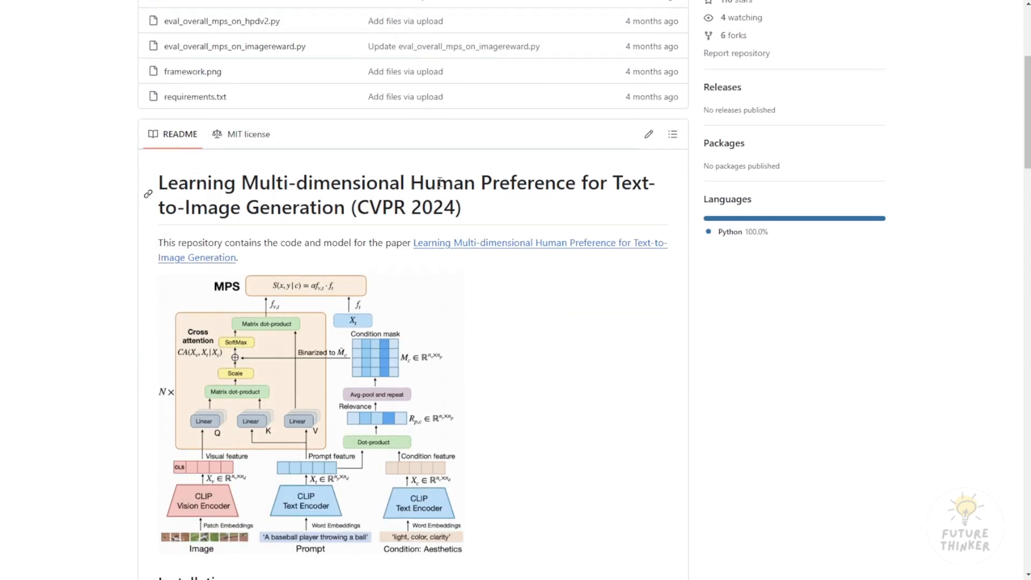
pyautogui.moveTo(587, 217)
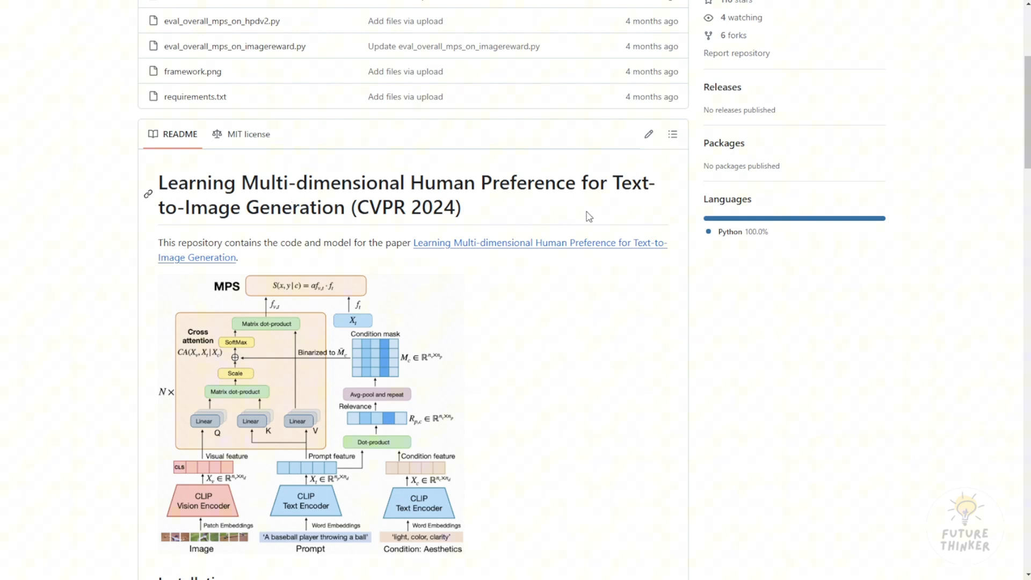
pyautogui.moveTo(197, 225)
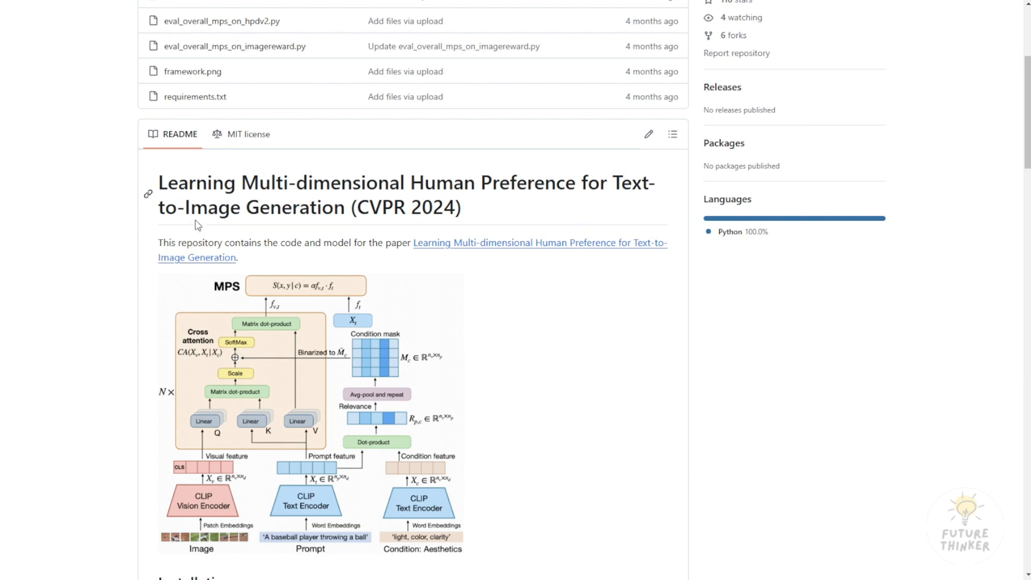
pyautogui.moveTo(353, 301)
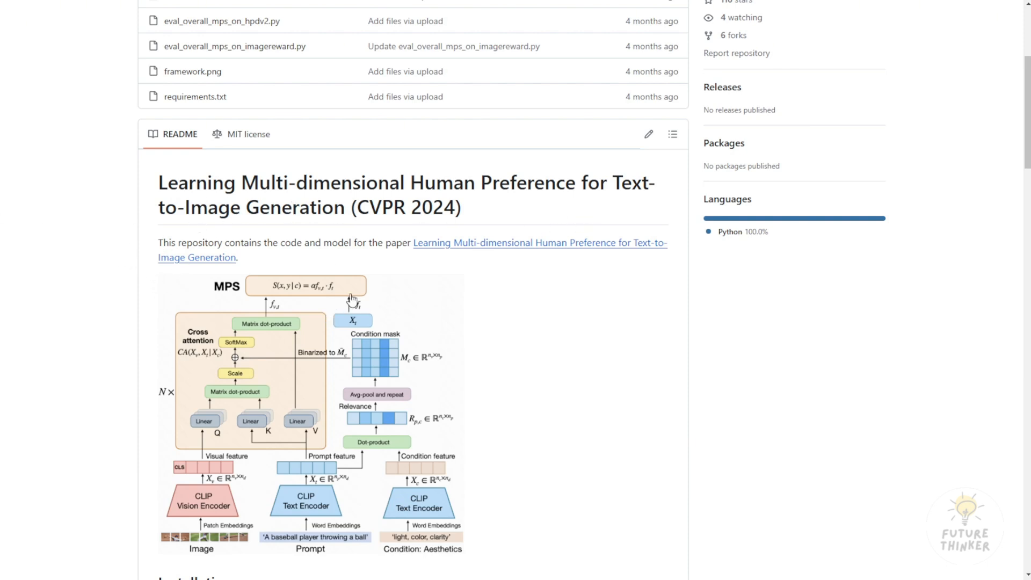
pyautogui.scroll(3)
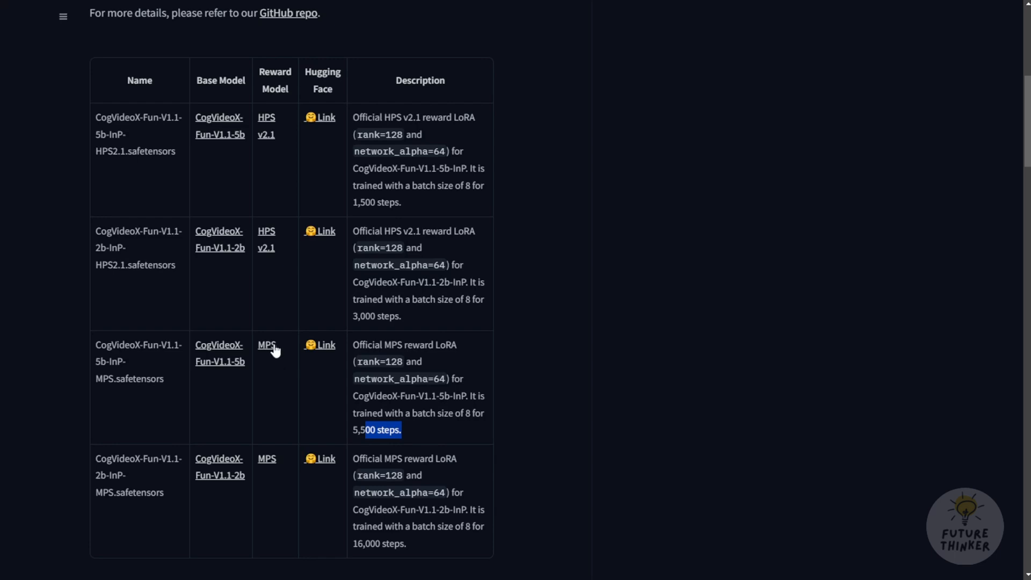
pyautogui.moveTo(253, 394)
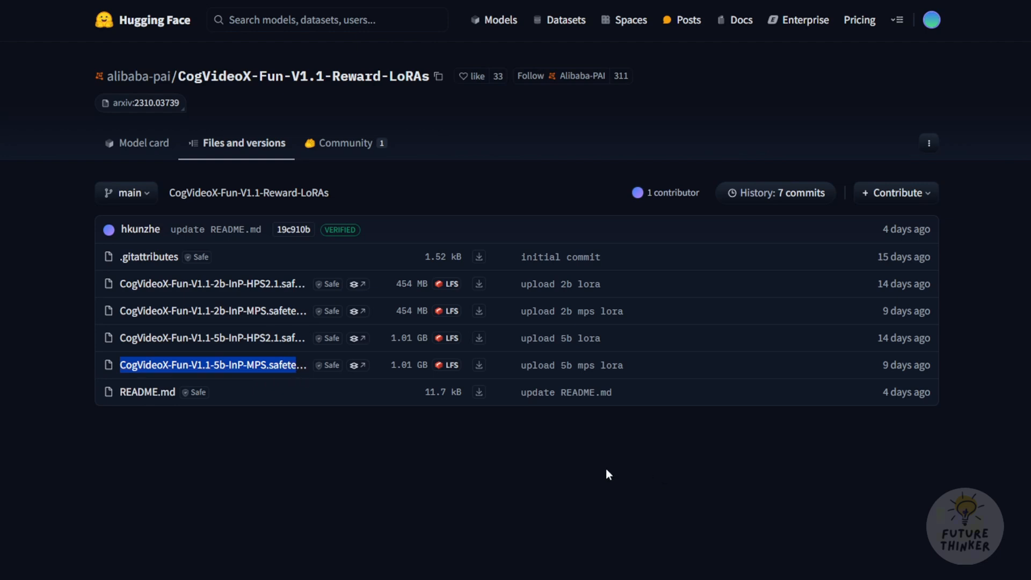
pyautogui.moveTo(228, 337)
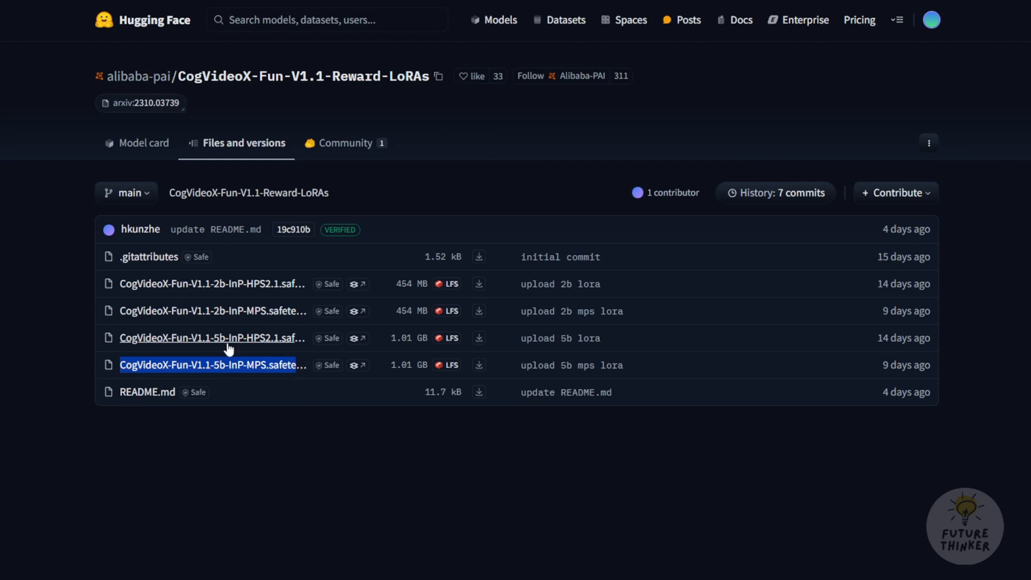
pyautogui.moveTo(218, 350)
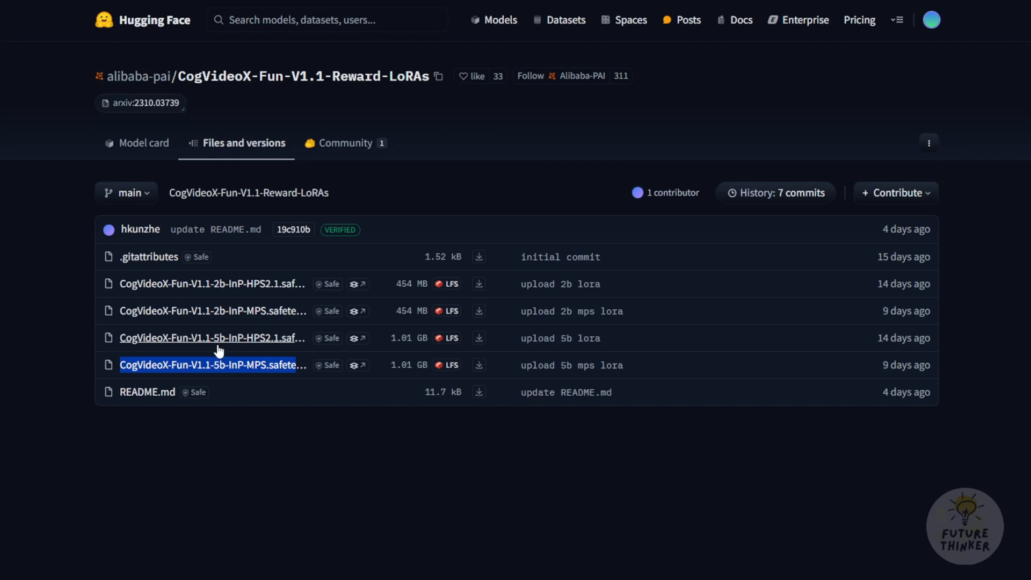
pyautogui.moveTo(217, 323)
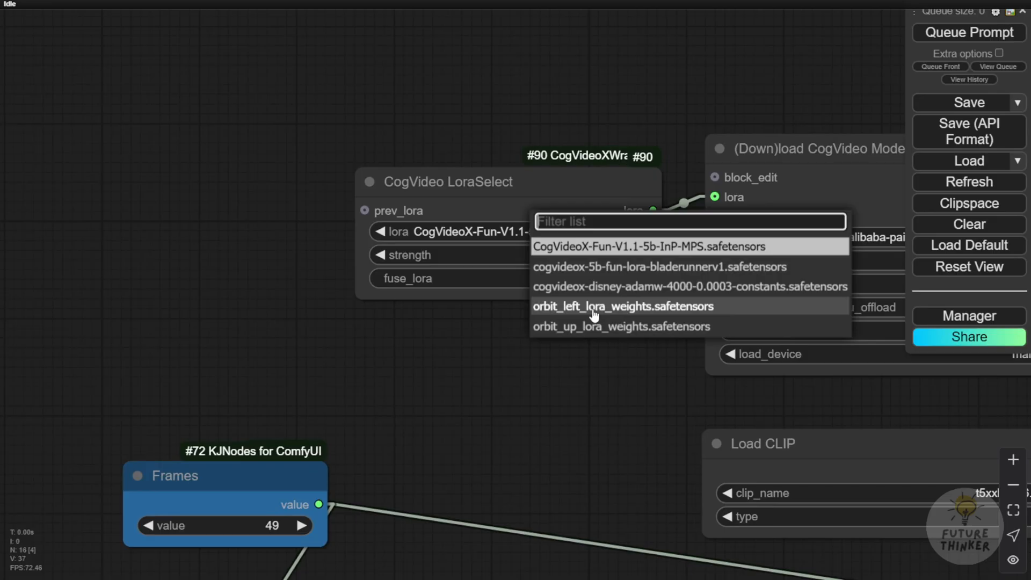
pyautogui.moveTo(570, 316)
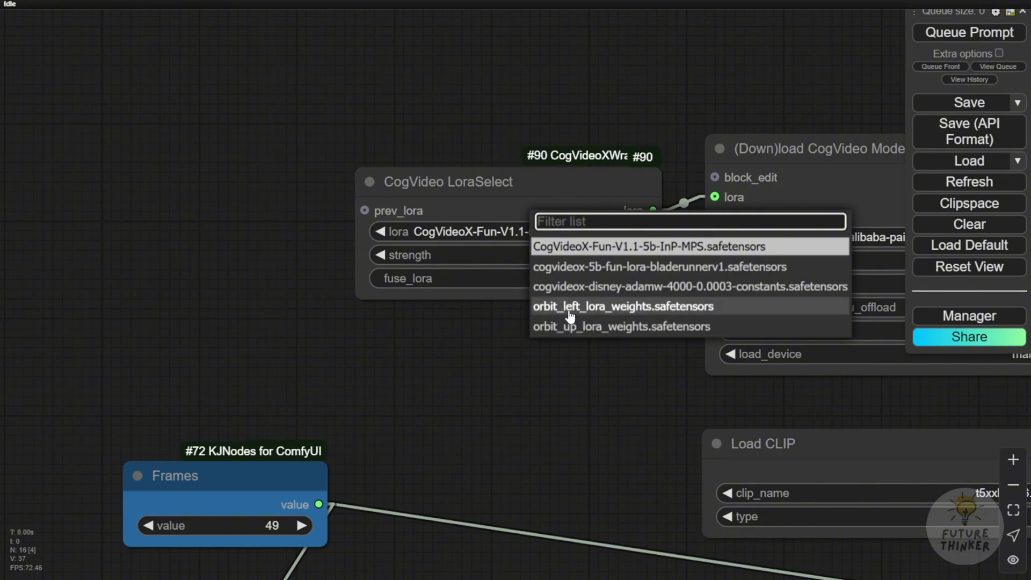
pyautogui.moveTo(560, 315)
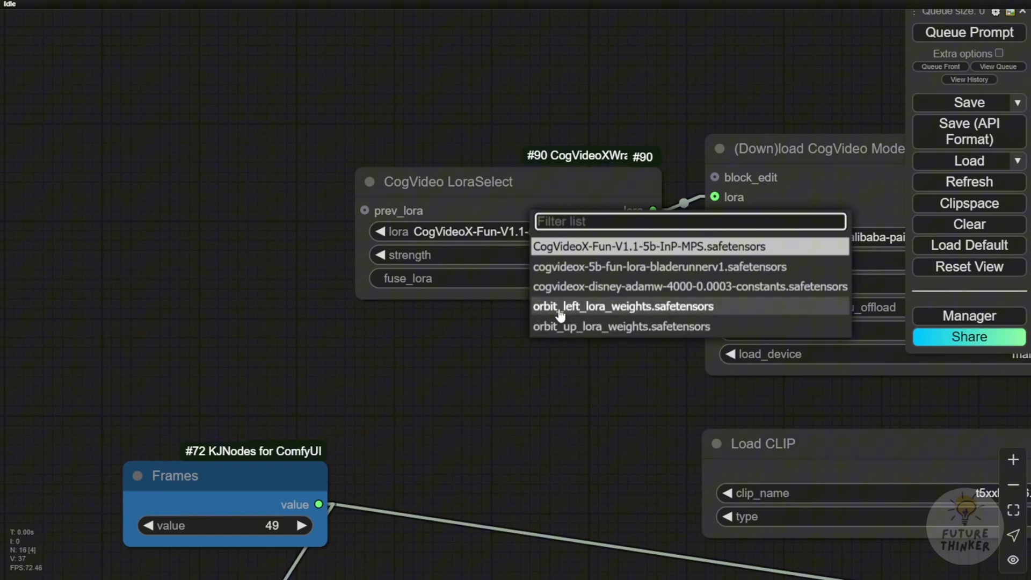
pyautogui.moveTo(566, 327)
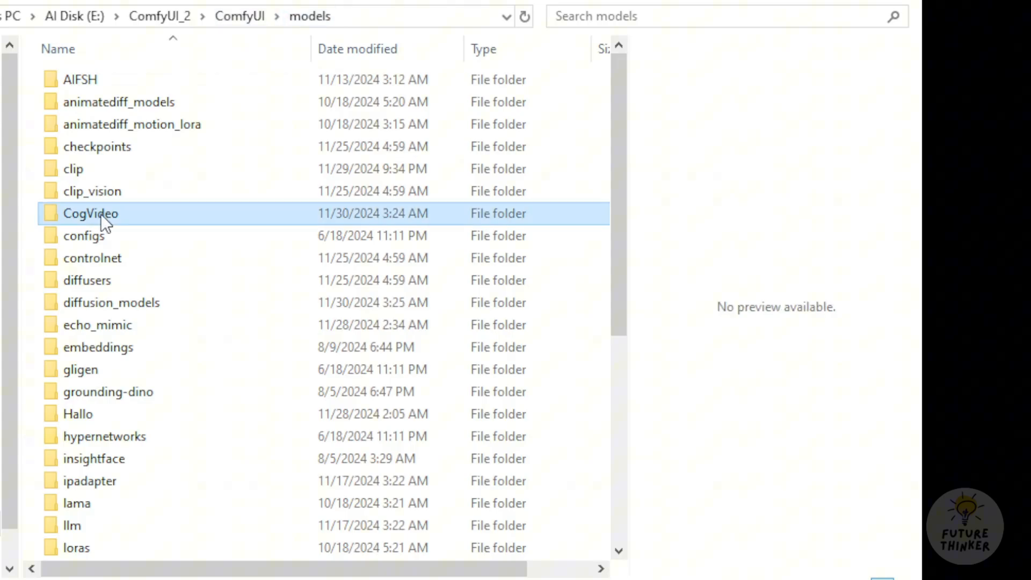
# Enter ComfyUI/models/CogVideo, note the ControlNet and CogVideoX-5b-I2V folders, and list the Loras folder's safetensors
pyautogui.doubleClick(91, 212)
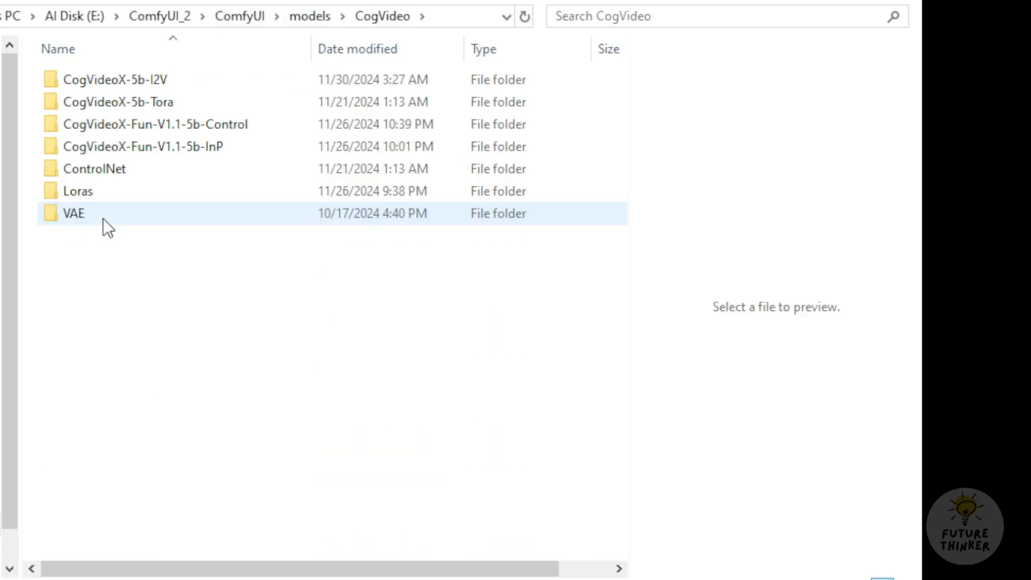
pyautogui.click(95, 169)
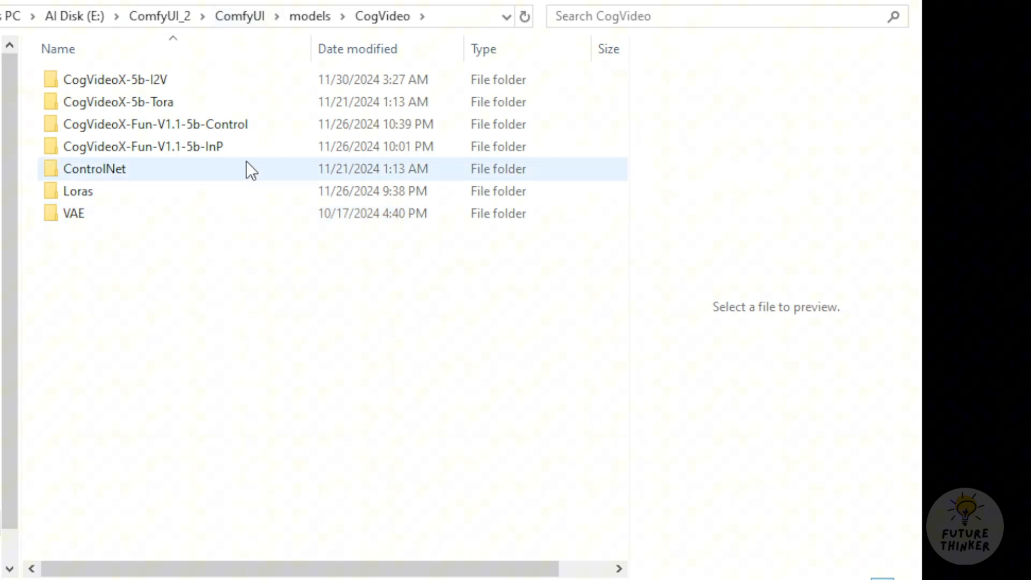
pyautogui.click(114, 80)
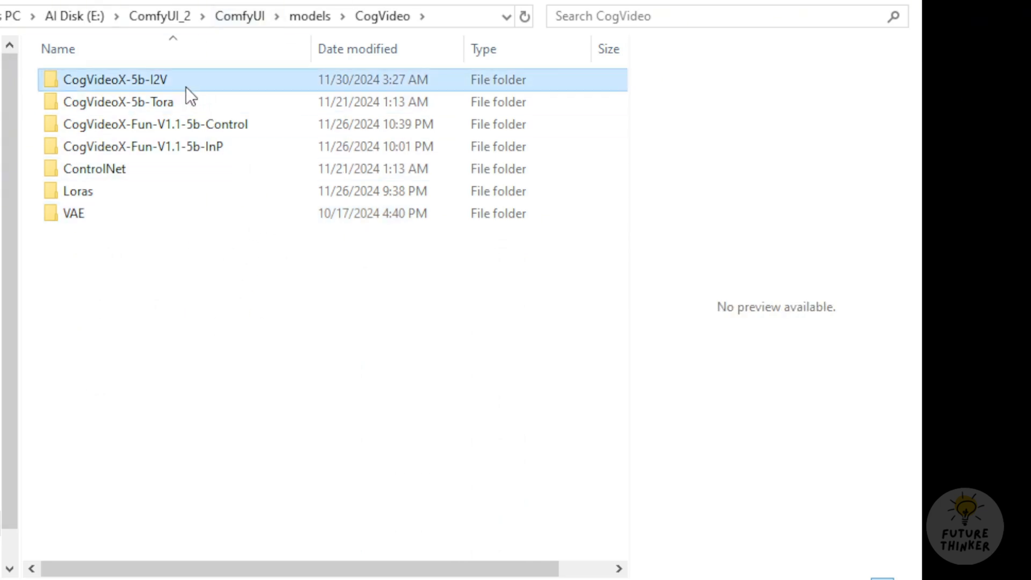
pyautogui.click(118, 102)
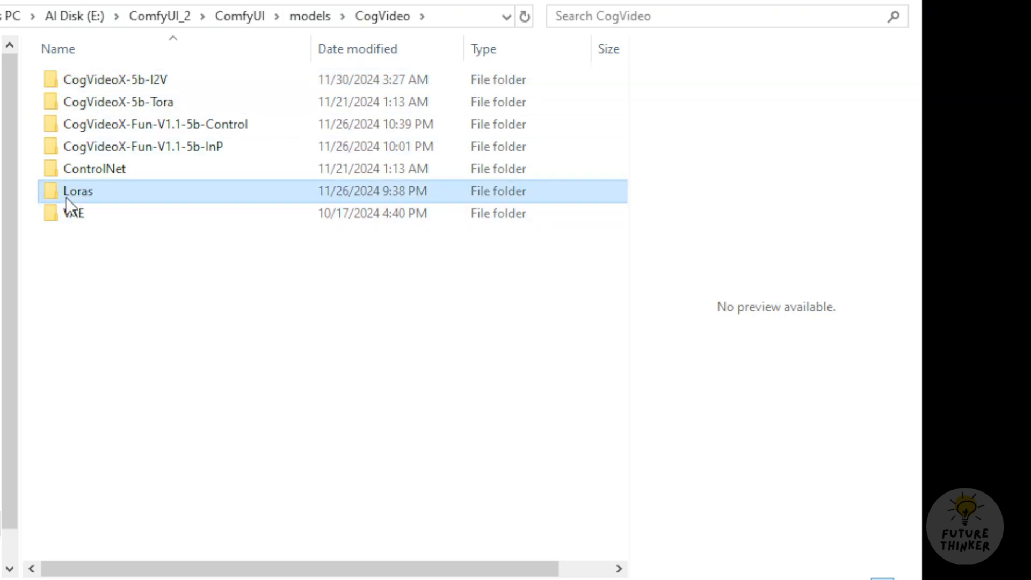
pyautogui.moveTo(99, 206)
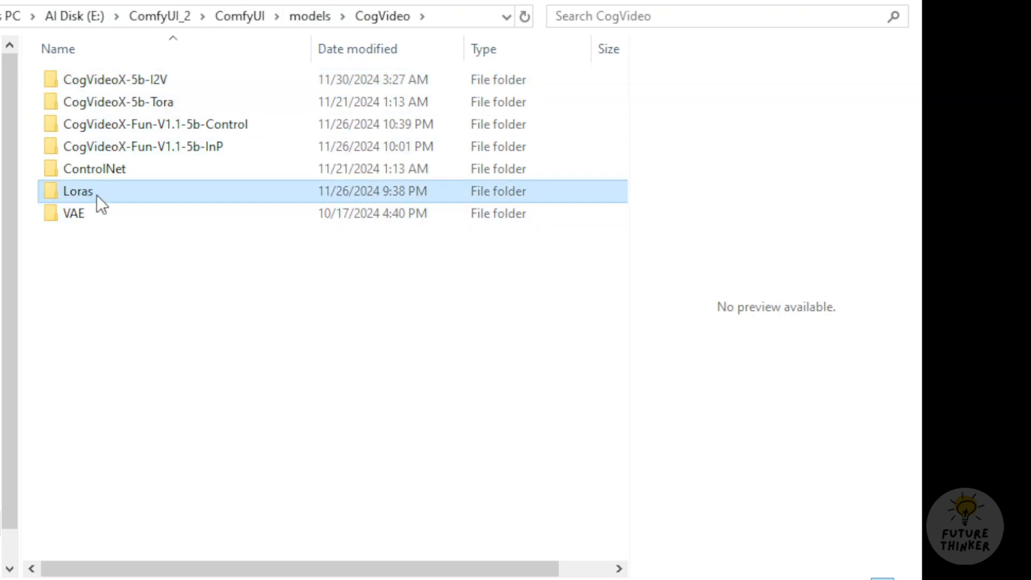
pyautogui.doubleClick(79, 192)
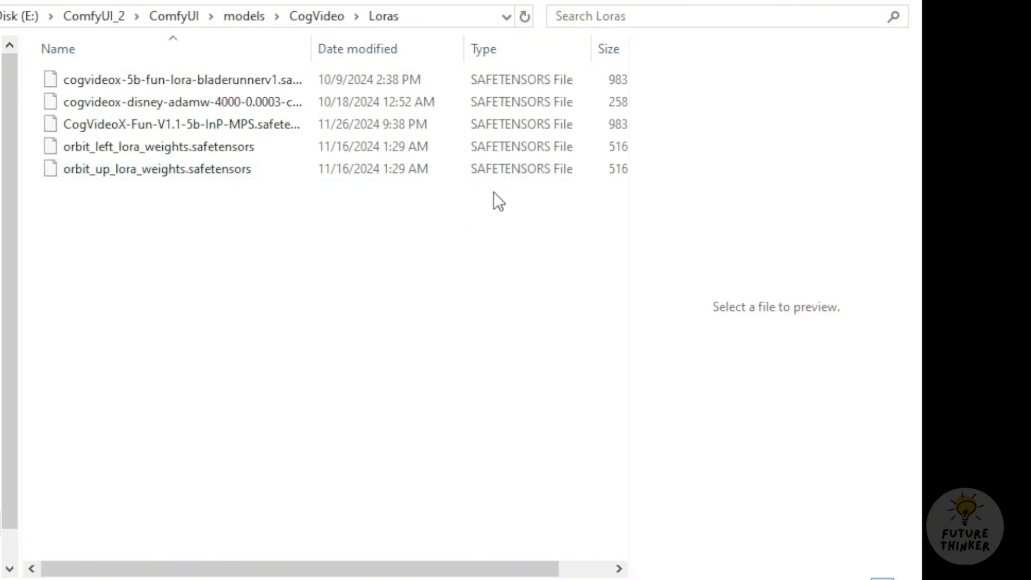
pyautogui.moveTo(208, 195)
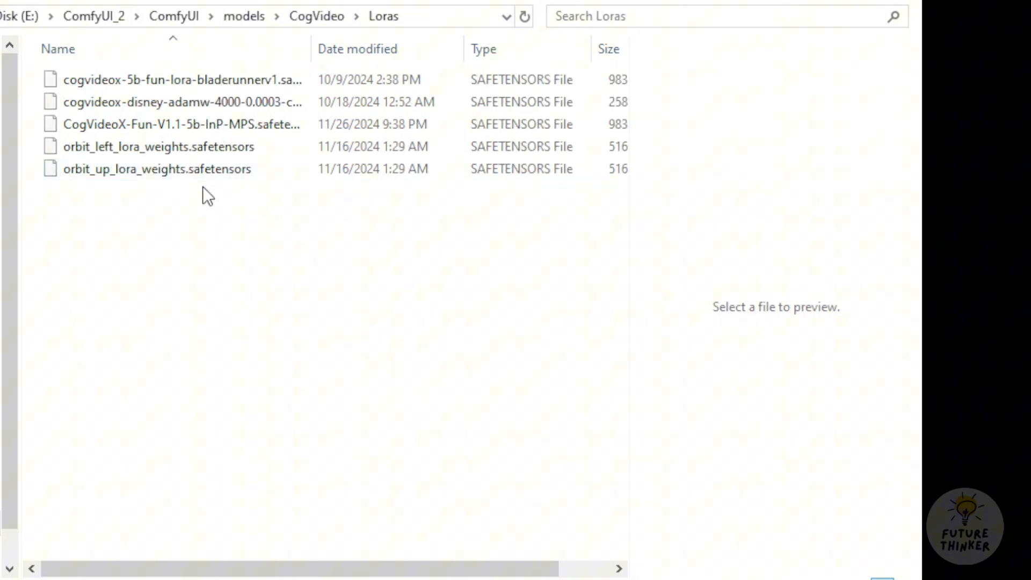
pyautogui.moveTo(211, 331)
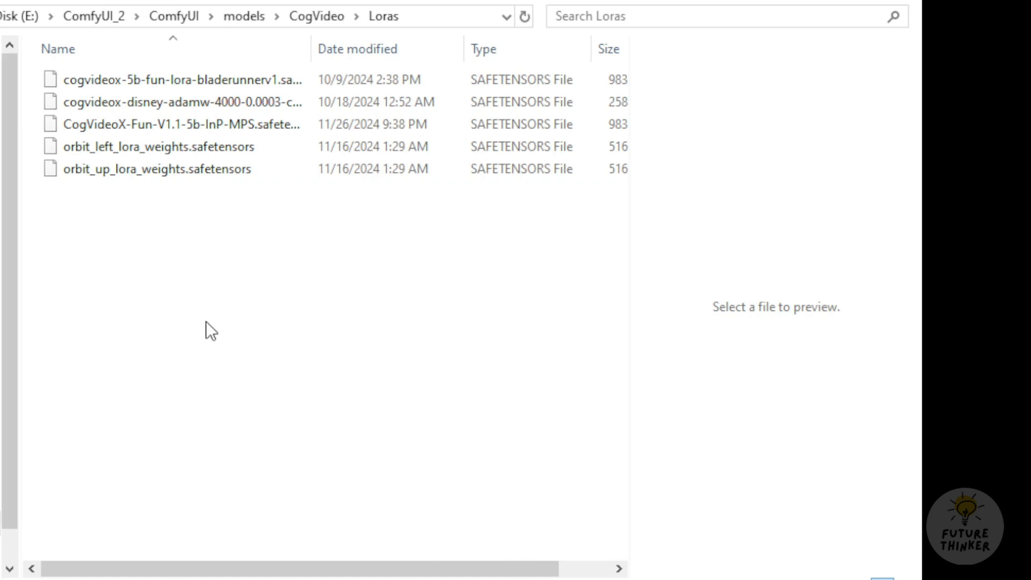
pyautogui.moveTo(273, 329)
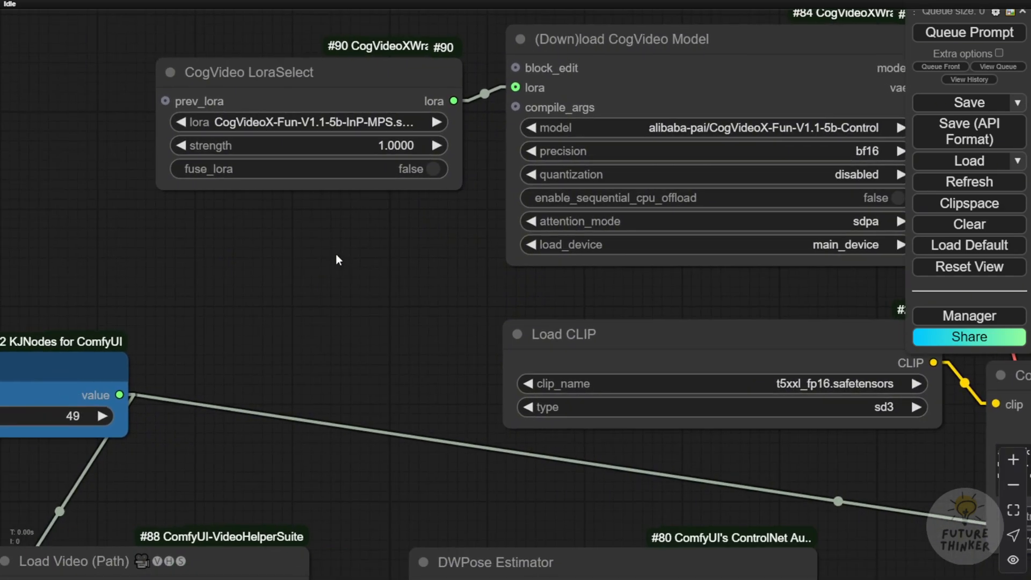
pyautogui.click(303, 121)
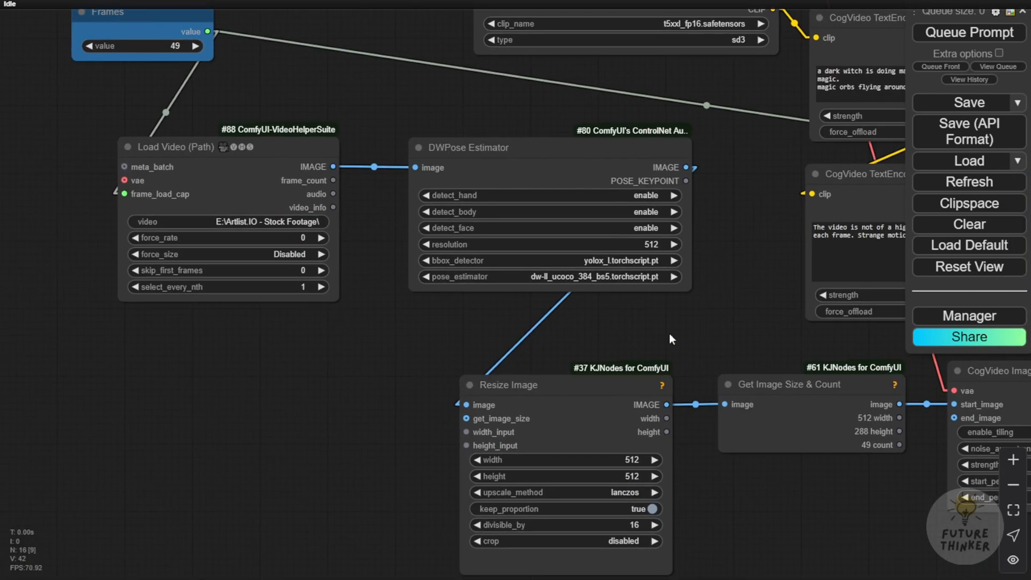
pyautogui.moveTo(566, 366)
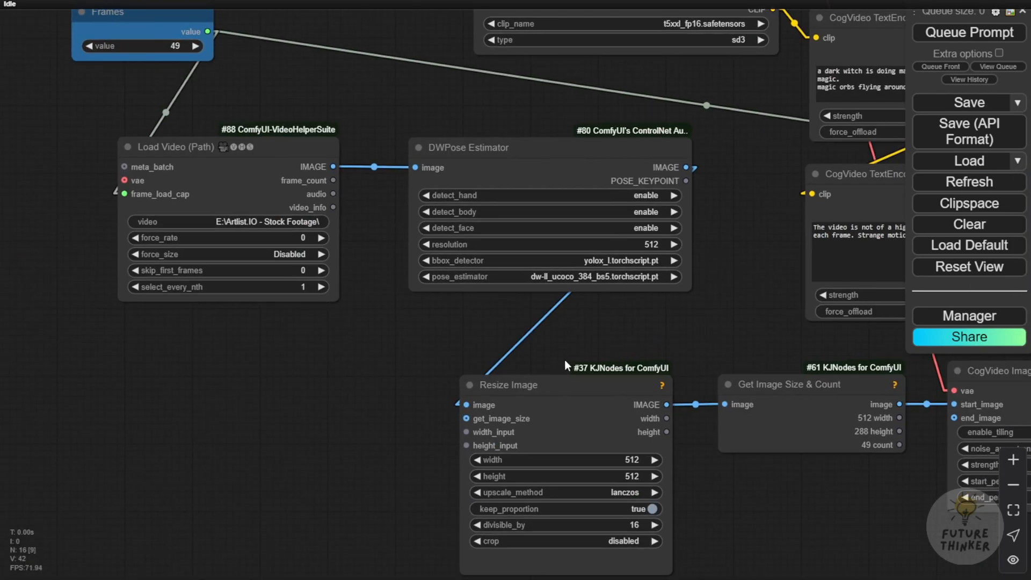
pyautogui.moveTo(408, 174)
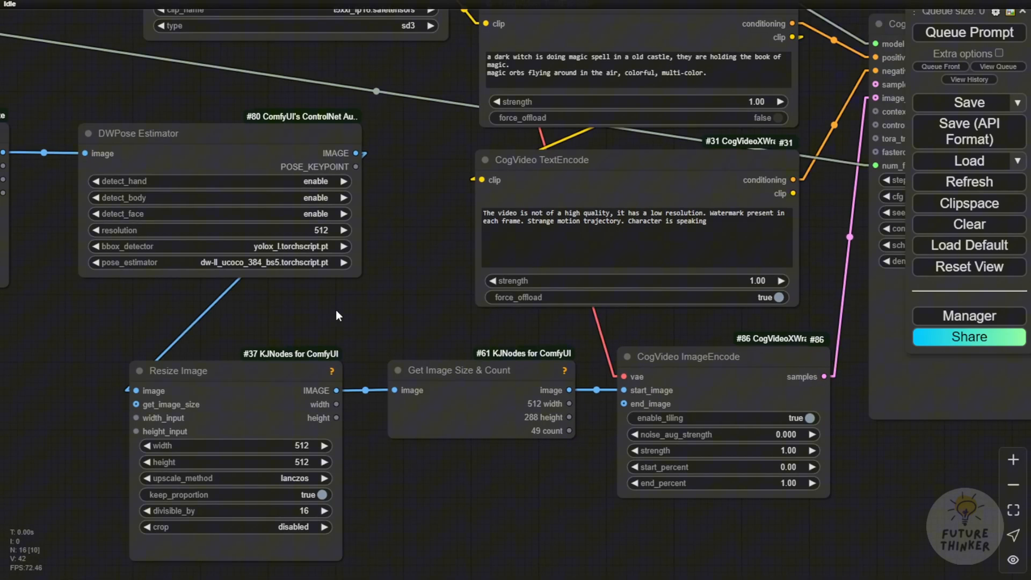
pyautogui.scroll(3)
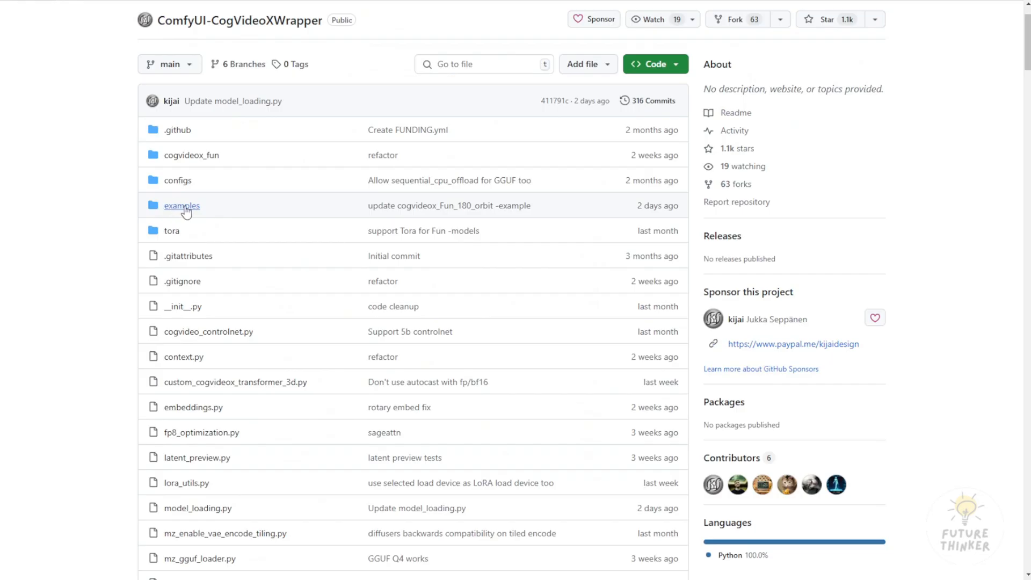
# List the example workflow JSON files in the CogVideoXWrapper examples folder
pyautogui.click(181, 206)
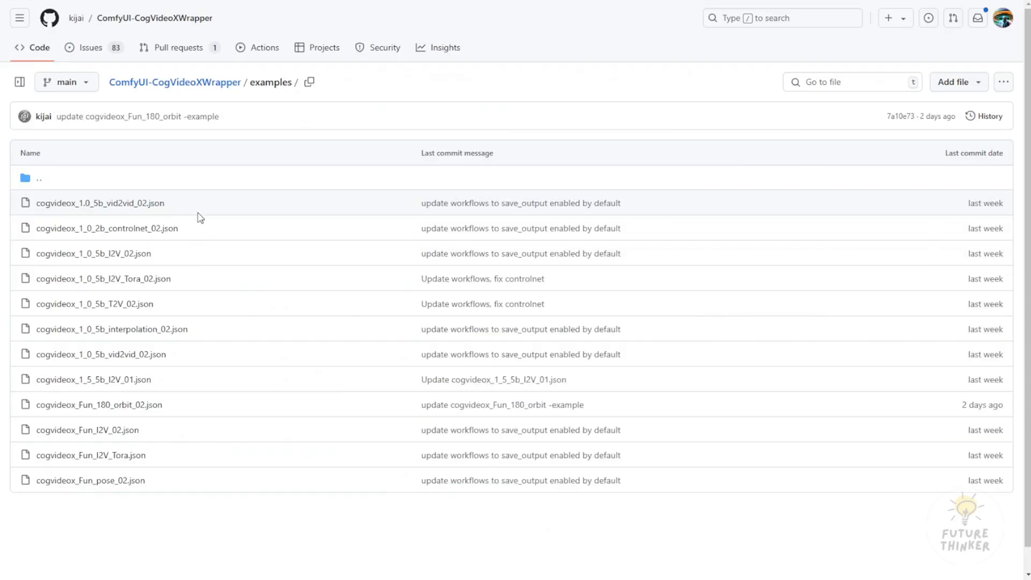
pyautogui.moveTo(139, 208)
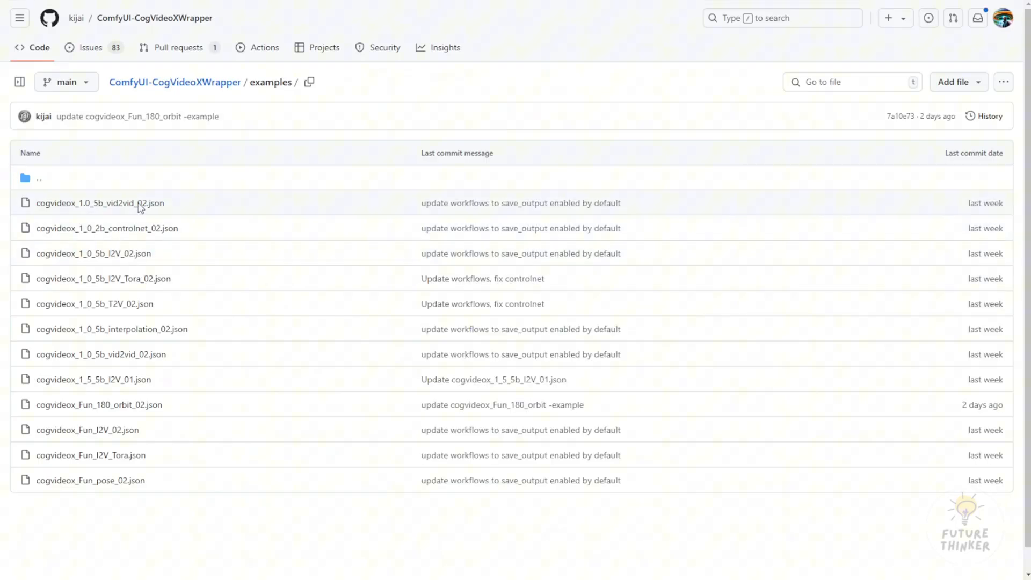
pyautogui.moveTo(199, 522)
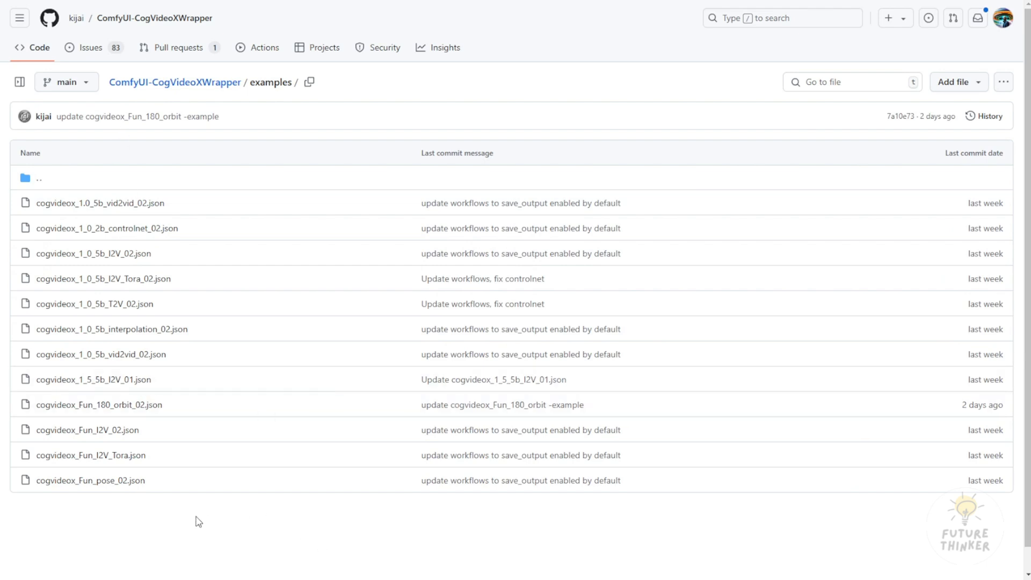
pyautogui.moveTo(158, 517)
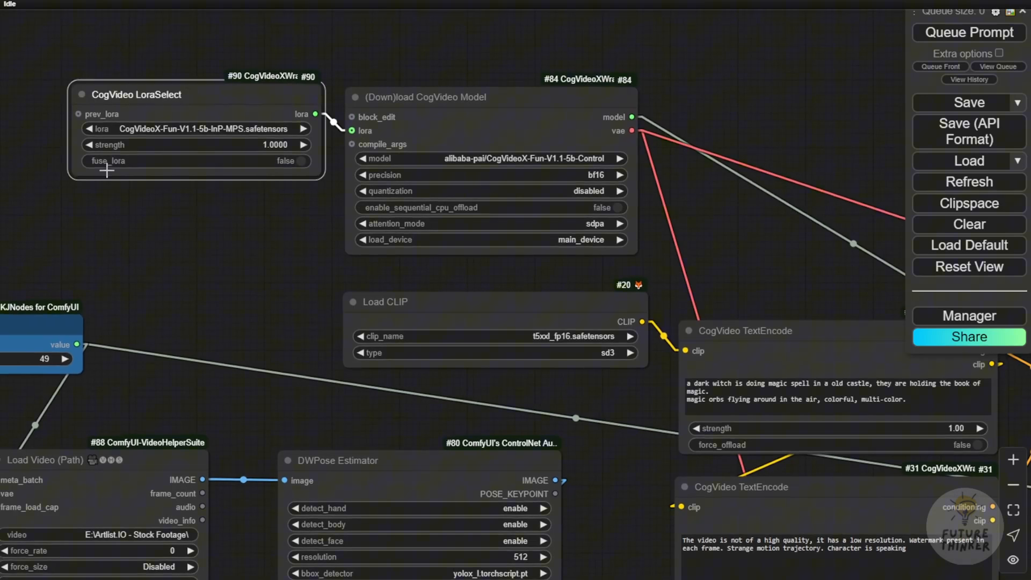
# Queue the dark witch pose workflow with the MPS LoRA feeding the Fun Control model
pyautogui.scroll(3)
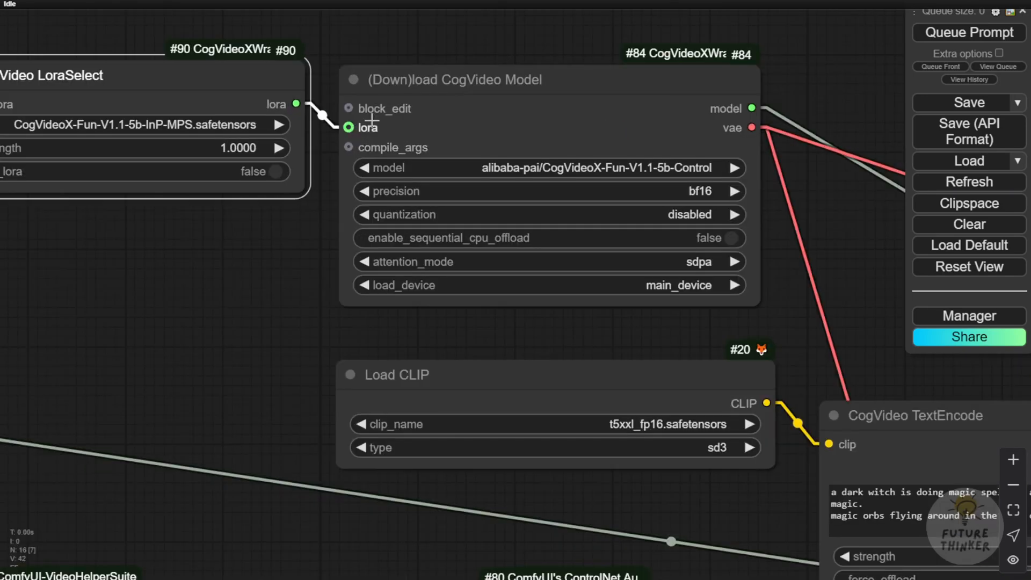
pyautogui.moveTo(382, 129)
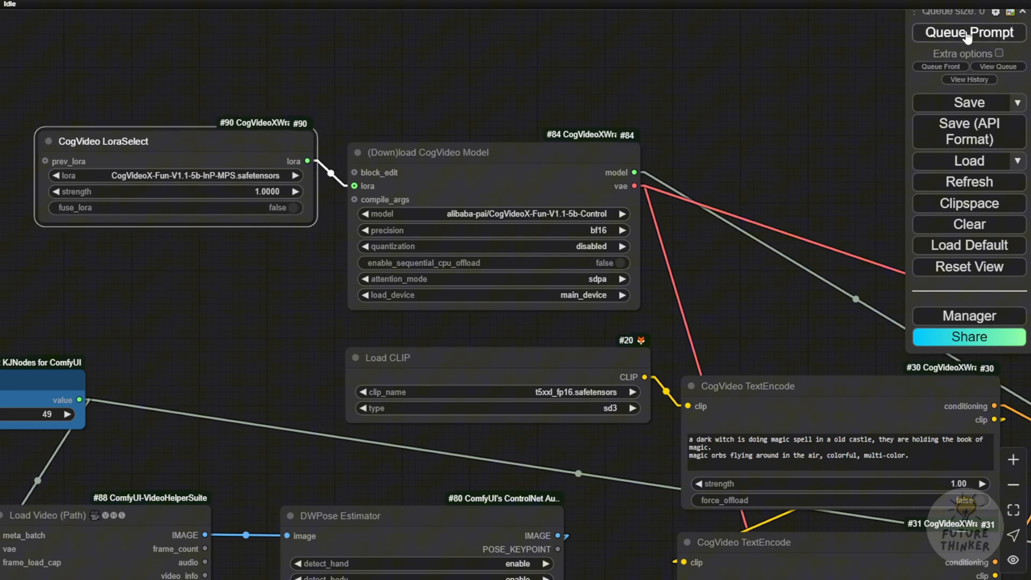
pyautogui.click(967, 32)
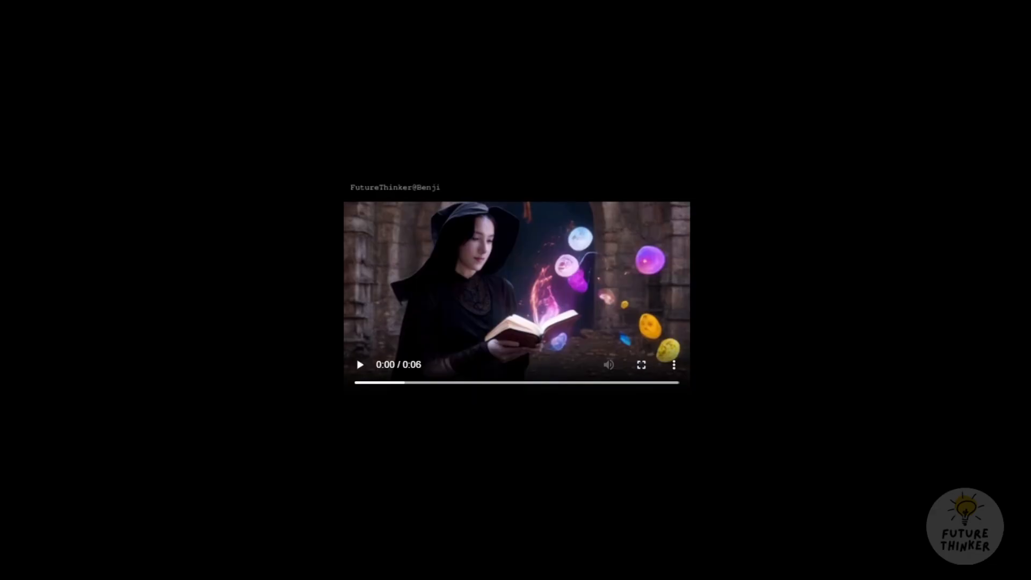
# Play the clip of the witch reading a glowing book among orbs
pyautogui.click(358, 364)
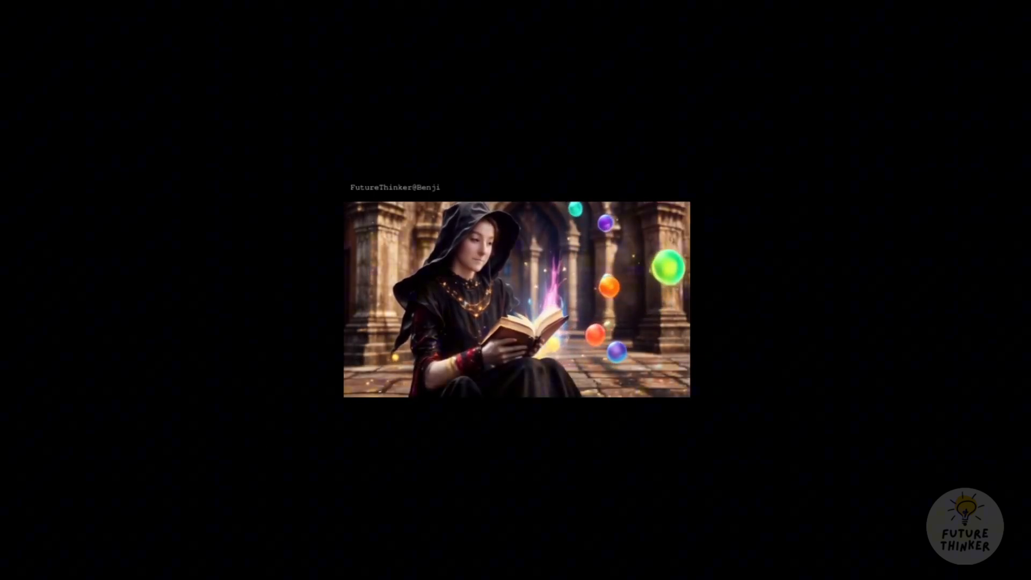
pyautogui.moveTo(120, 25)
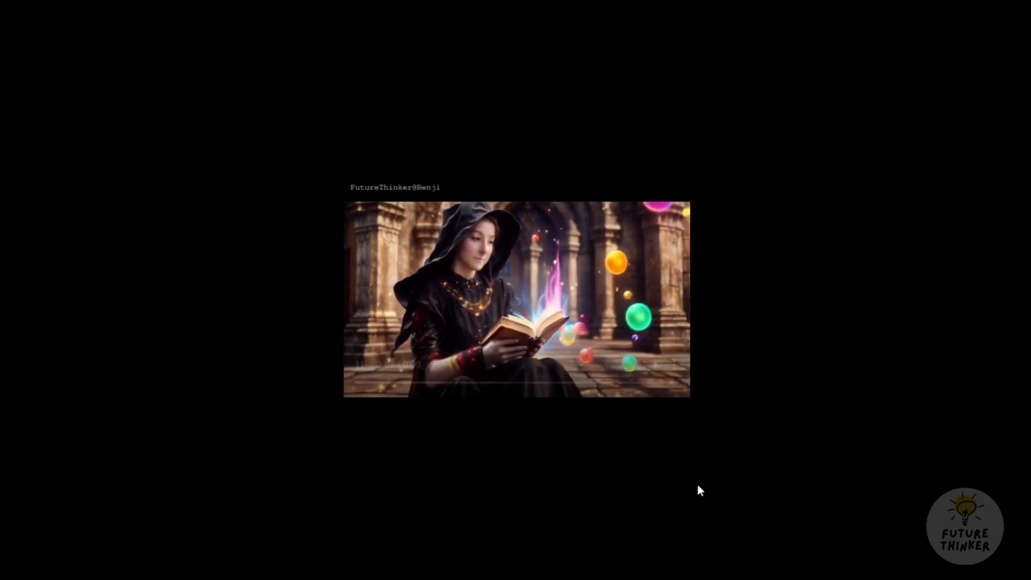
pyautogui.moveTo(682, 497)
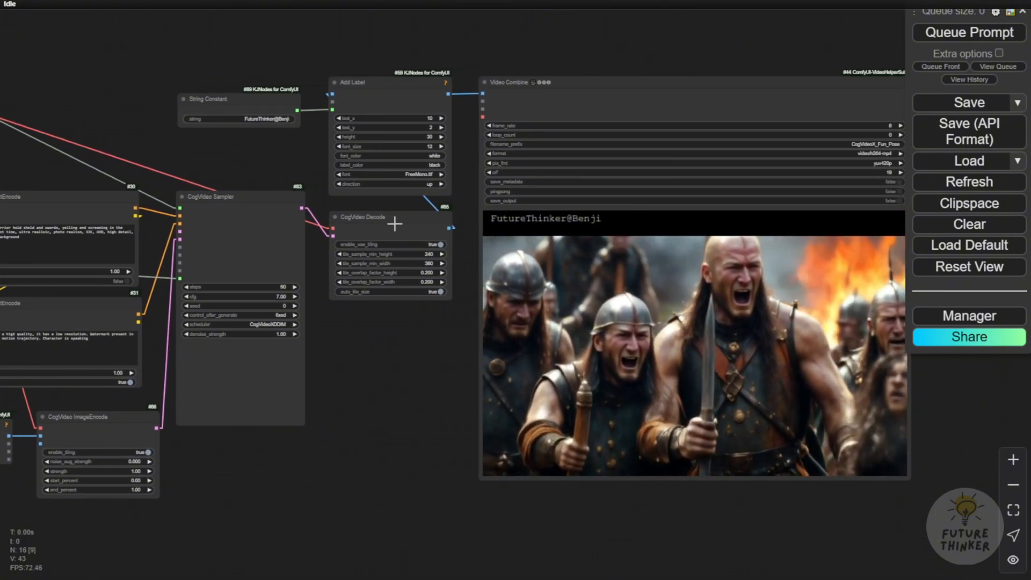
pyautogui.moveTo(599, 399)
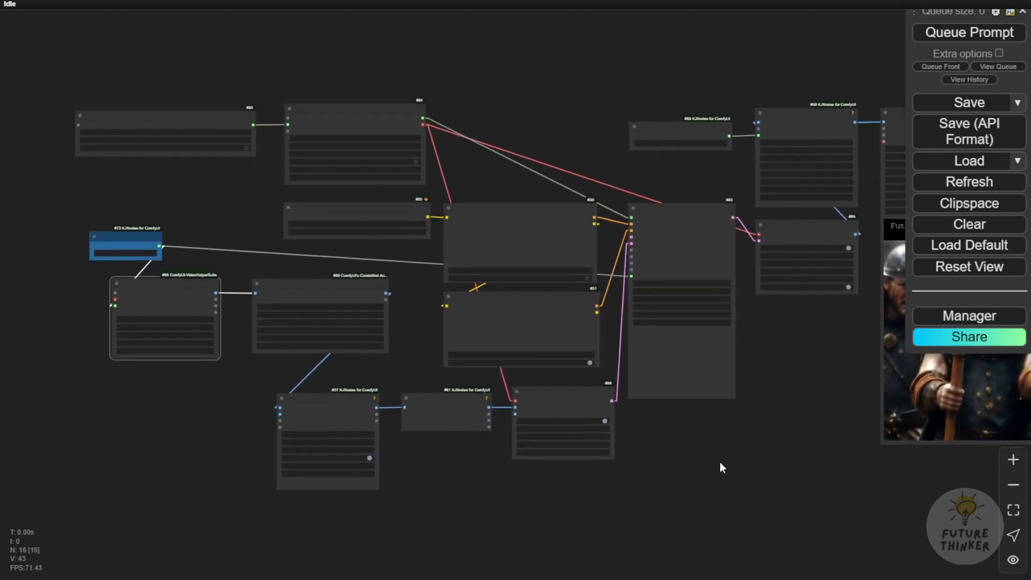
pyautogui.scroll(3)
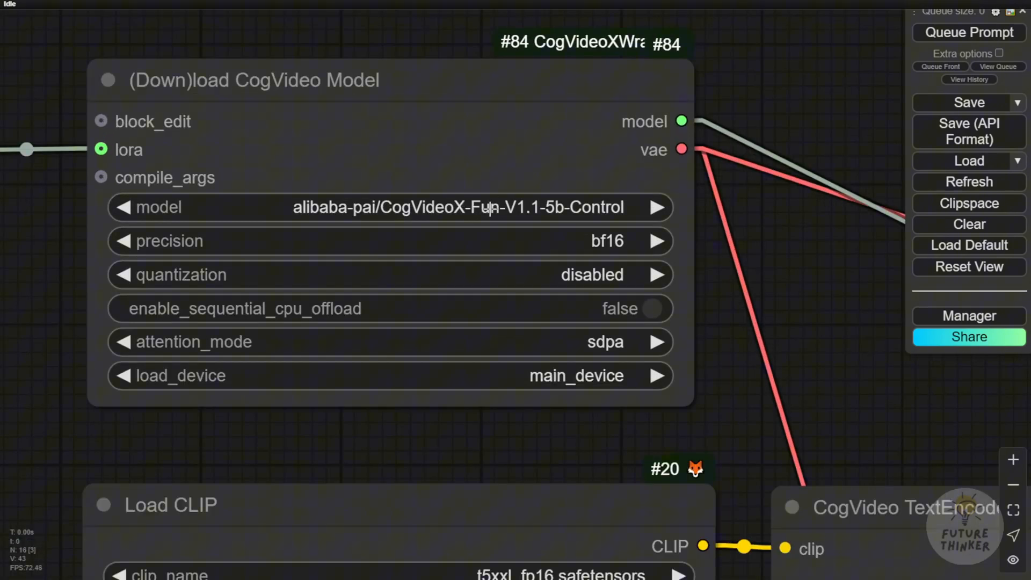
pyautogui.moveTo(836, 350)
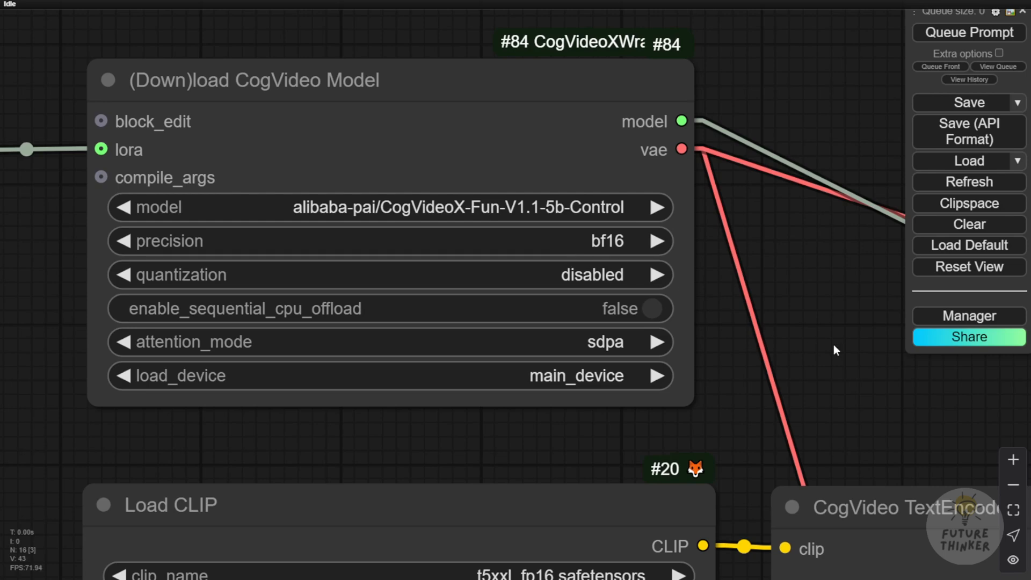
pyautogui.scroll(-3)
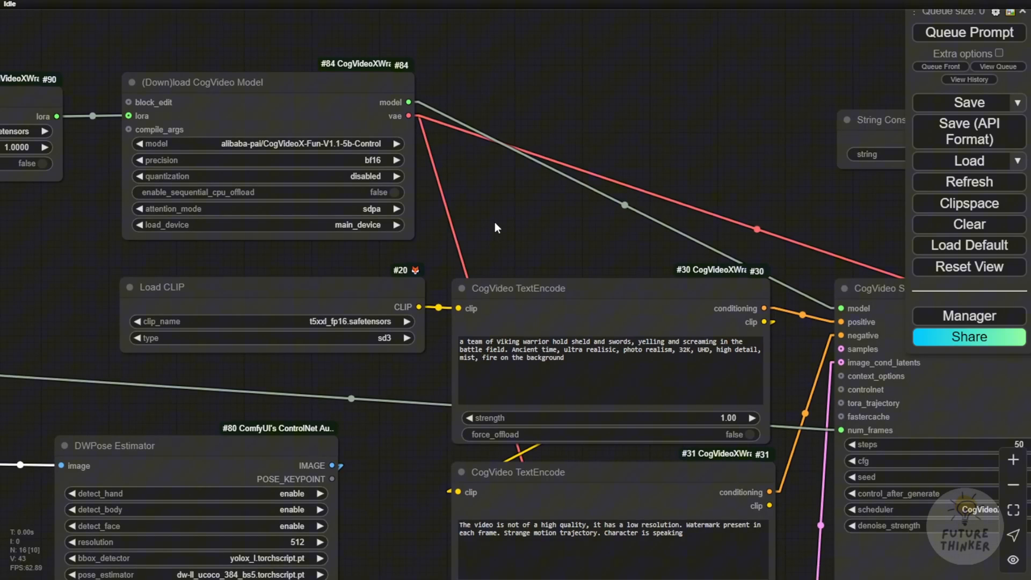
pyautogui.moveTo(276, 160)
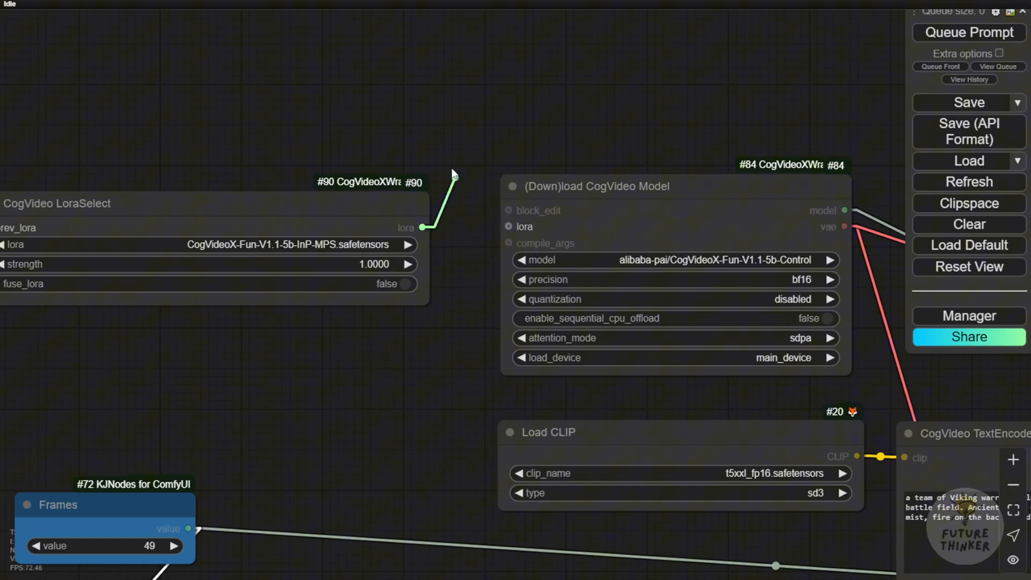
# Link the CogVideo LoraSelect MPS output into the Fun Control model loader's lora input
pyautogui.click(968, 32)
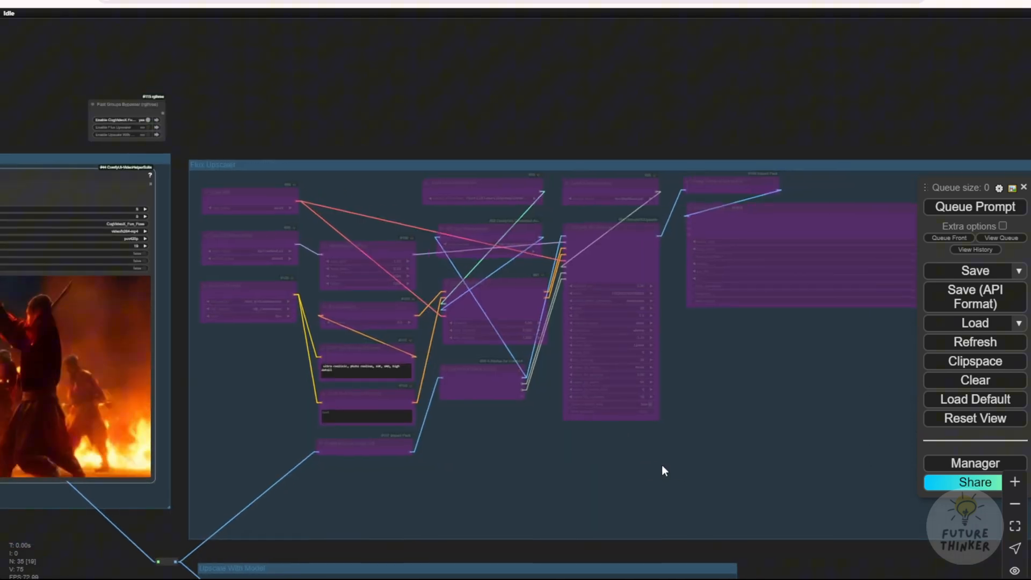
pyautogui.scroll(3)
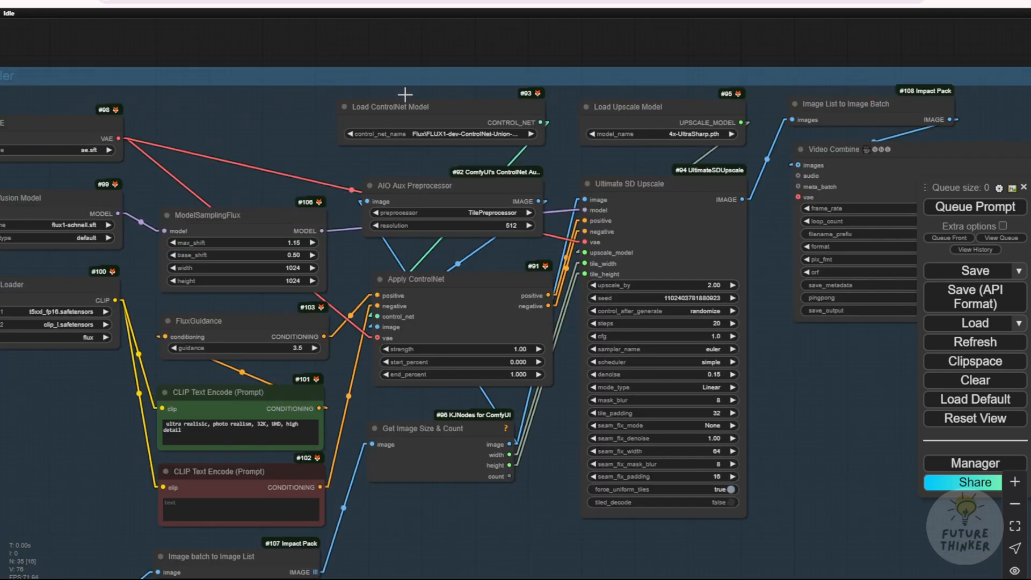
pyautogui.moveTo(412, 142)
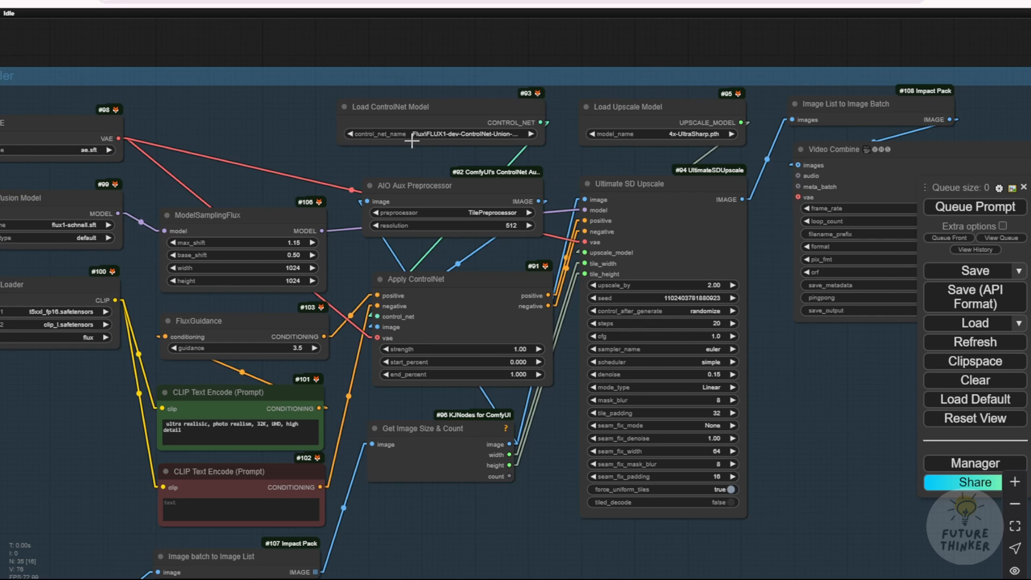
pyautogui.scroll(-3)
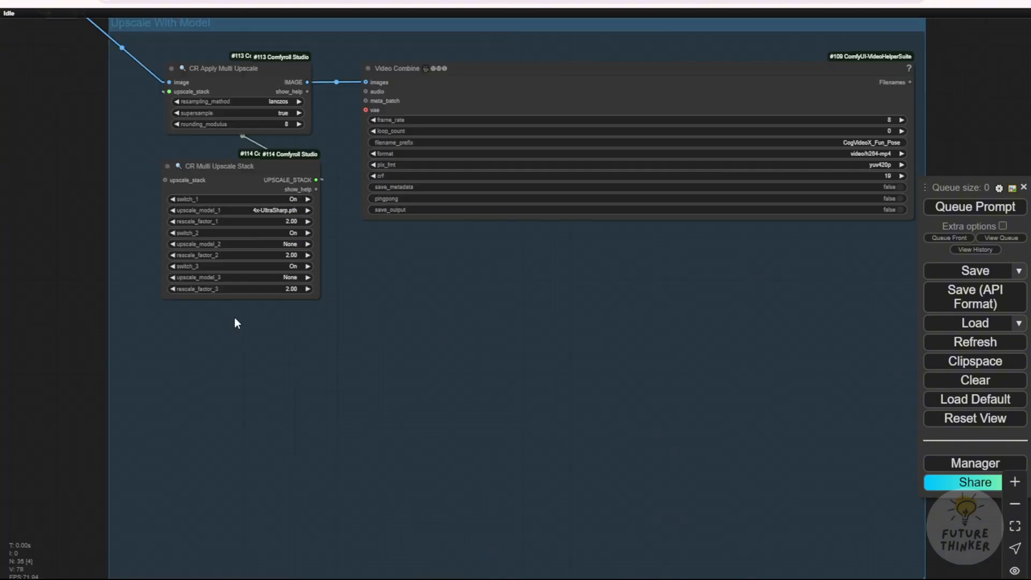
pyautogui.moveTo(416, 362)
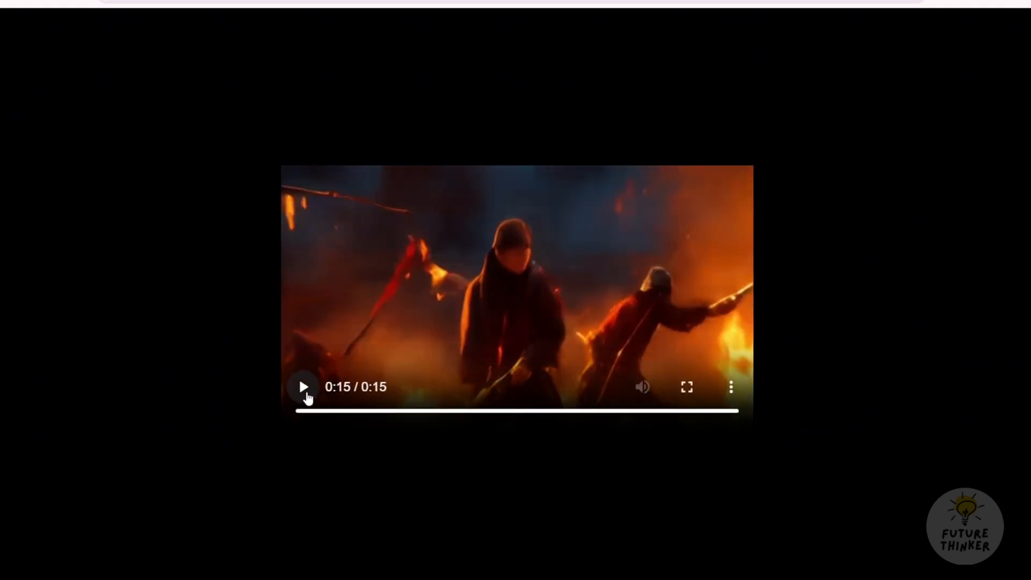
pyautogui.moveTo(220, 500)
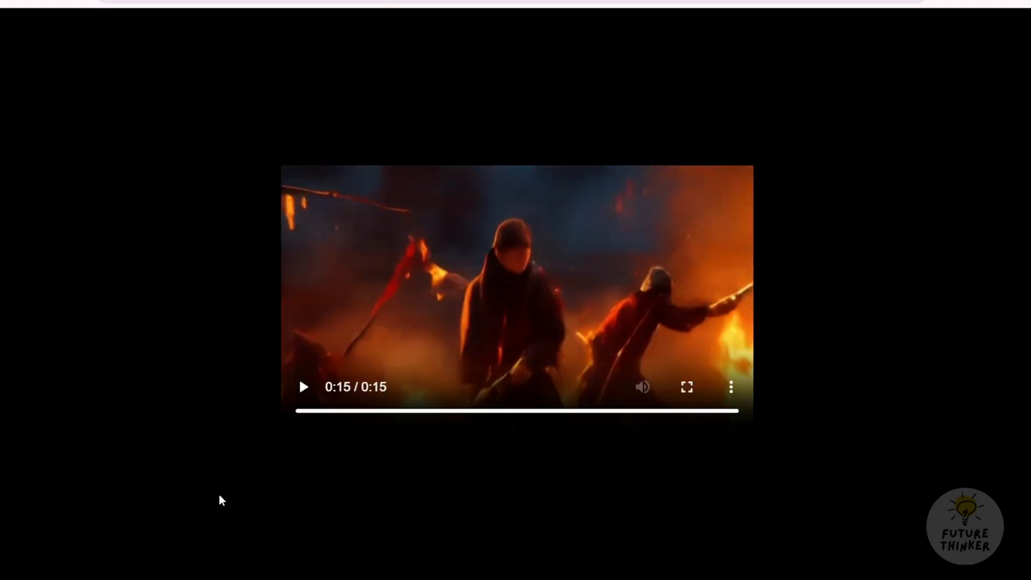
# Play the finished 15-second ninja-versus-samurai fire fight video in the browser player
pyautogui.click(303, 386)
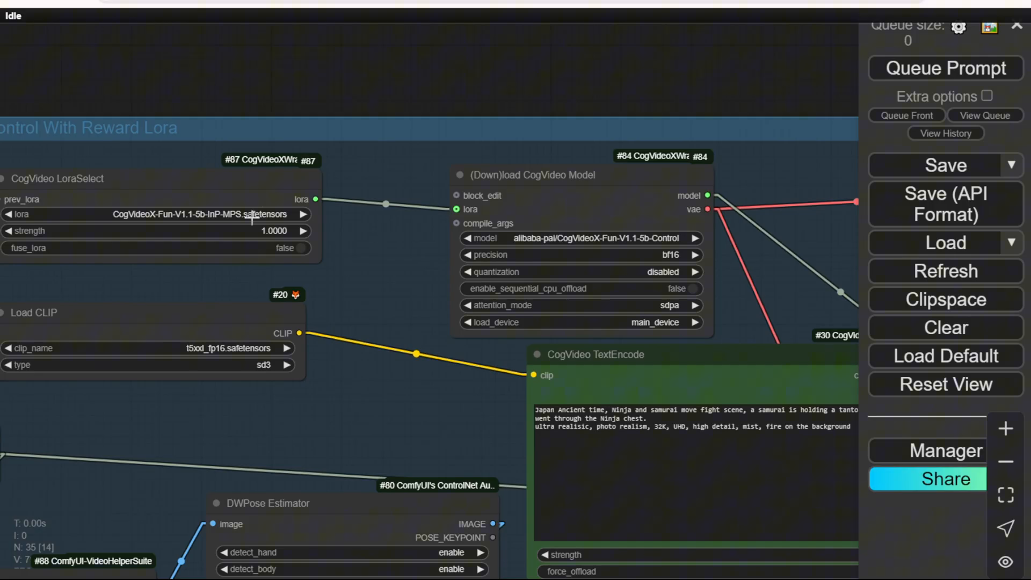
pyautogui.moveTo(230, 215)
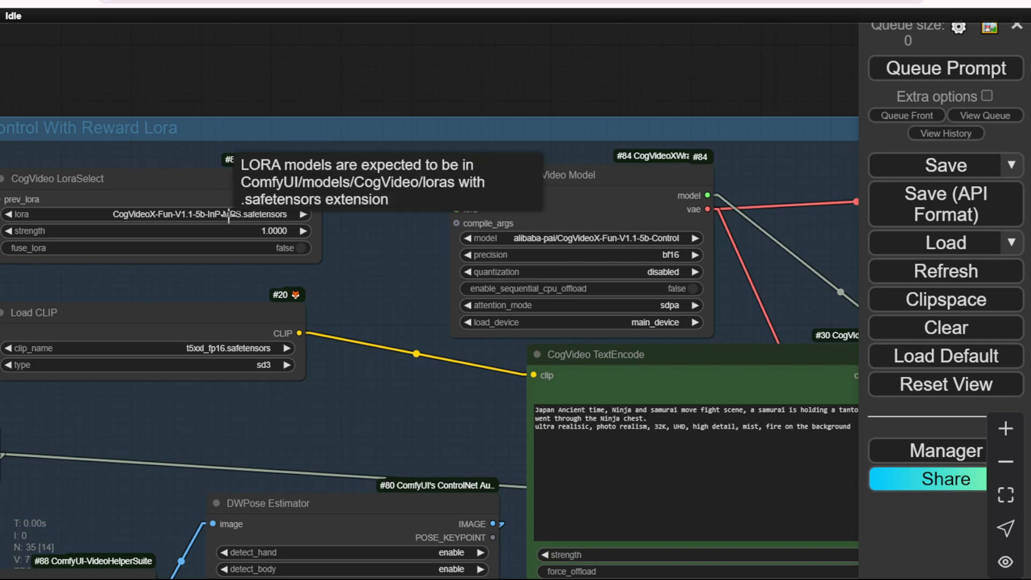
pyautogui.moveTo(362, 265)
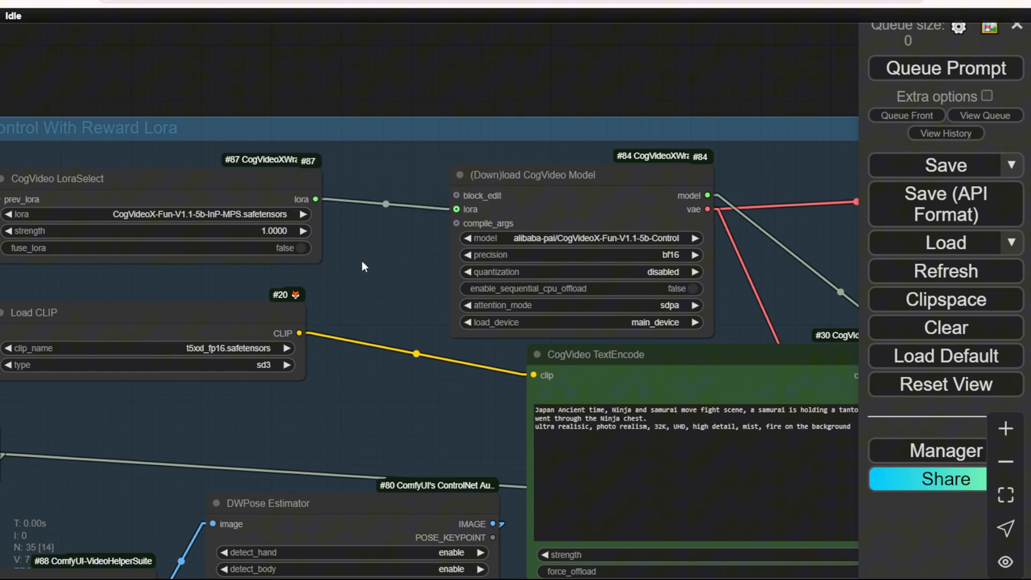